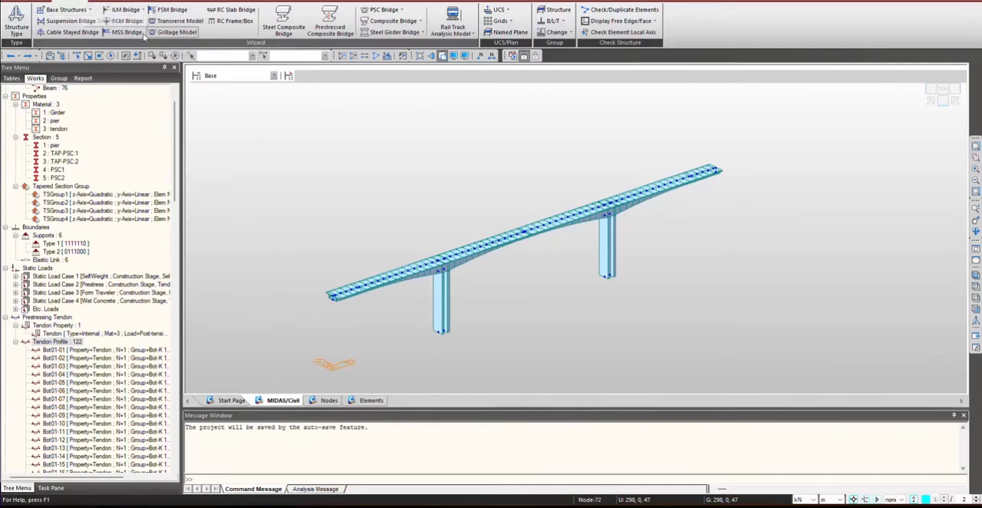
# Review the FCM Bridge Wizard settings and close it without applying changes.
pyautogui.click(124, 21)
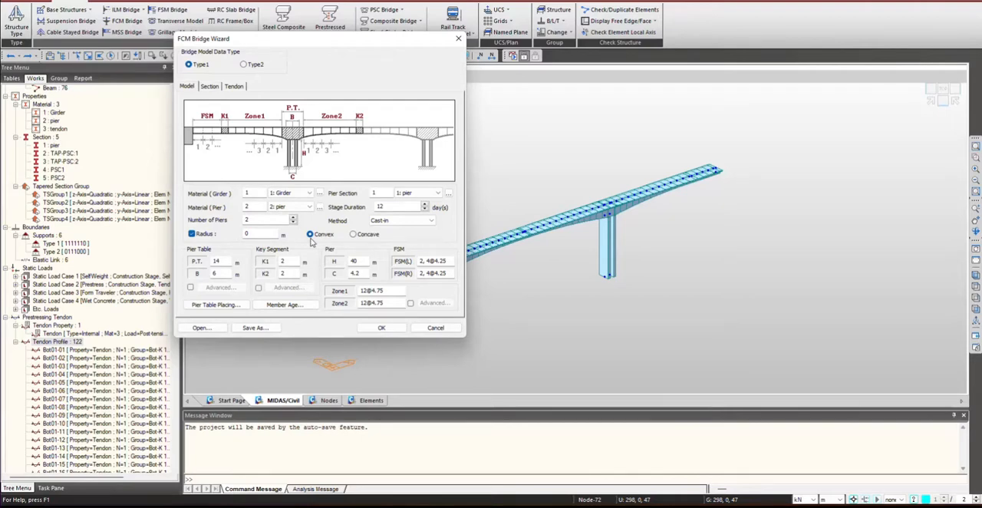
pyautogui.moveTo(341, 273)
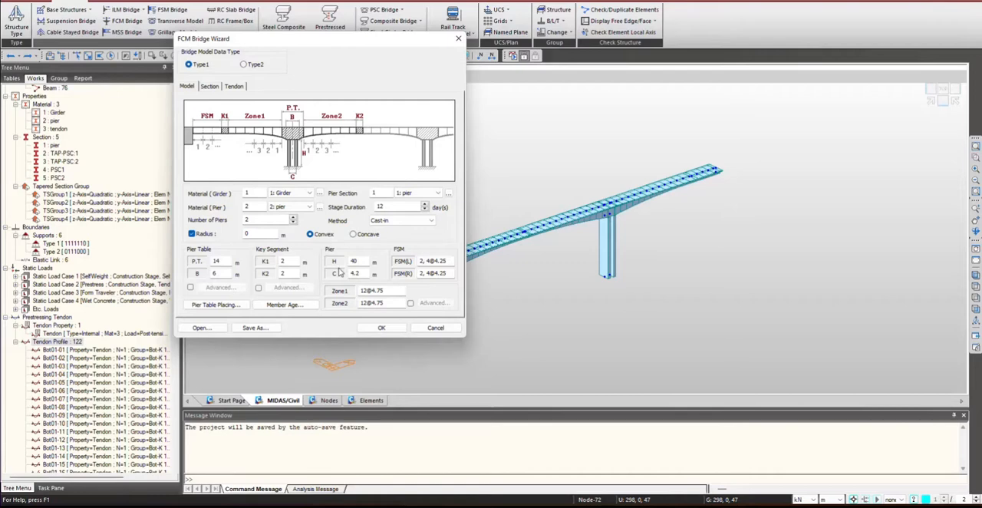
pyautogui.moveTo(436, 329)
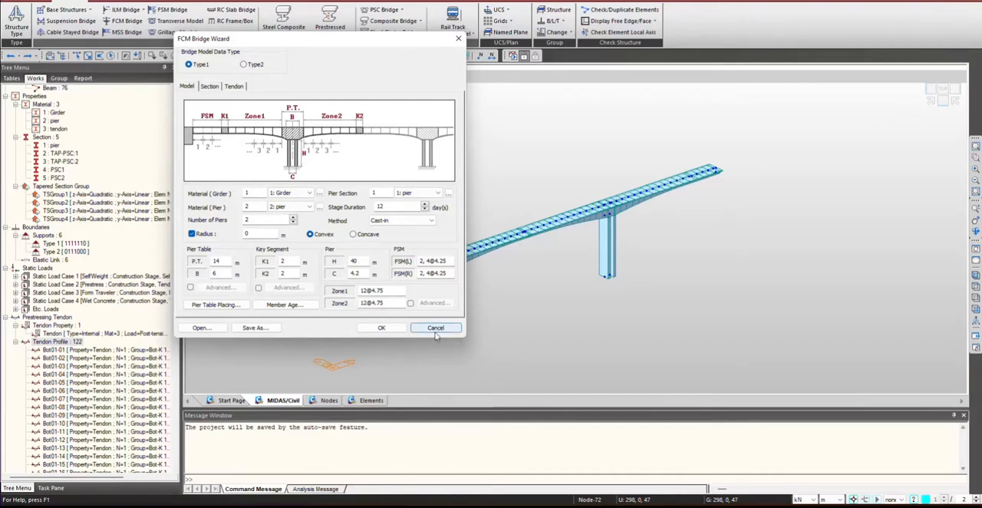
pyautogui.click(436, 328)
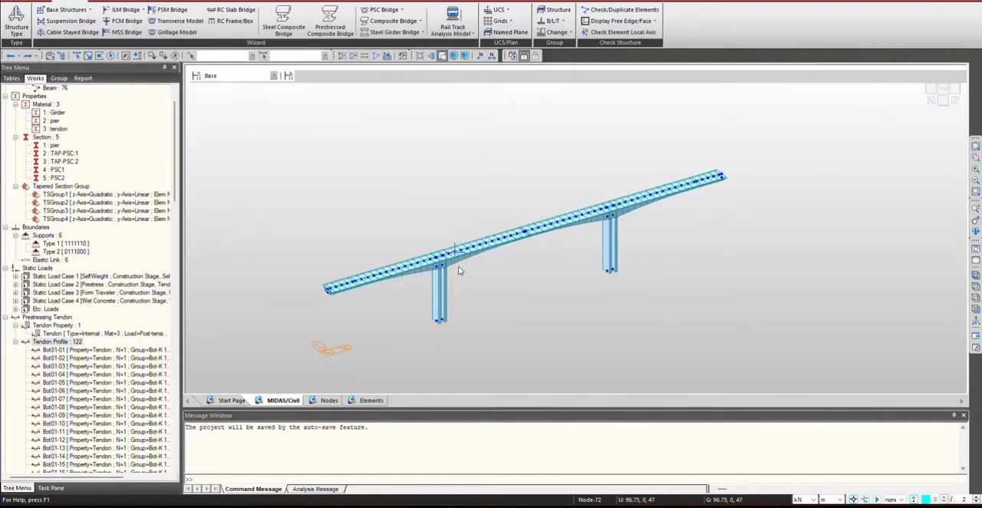
pyautogui.moveTo(583, 227)
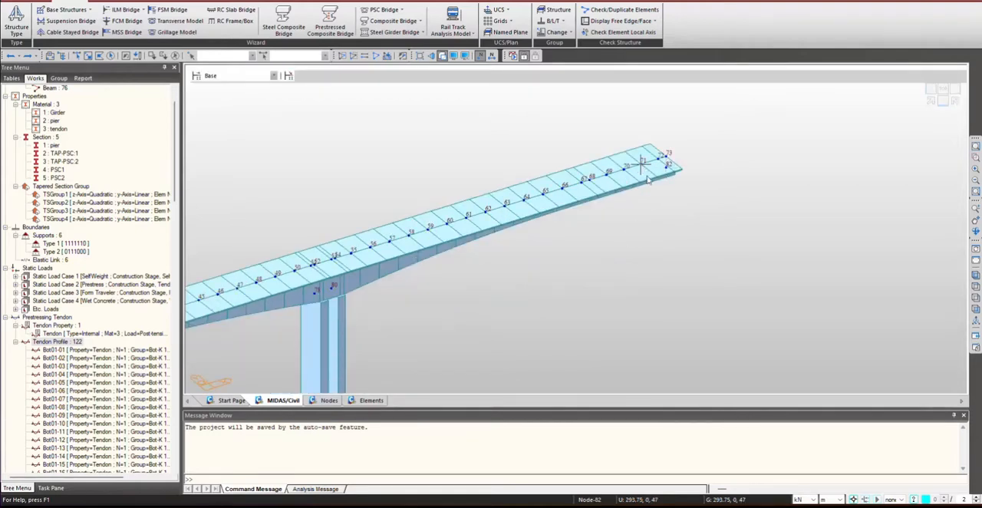
pyautogui.moveTo(644, 178)
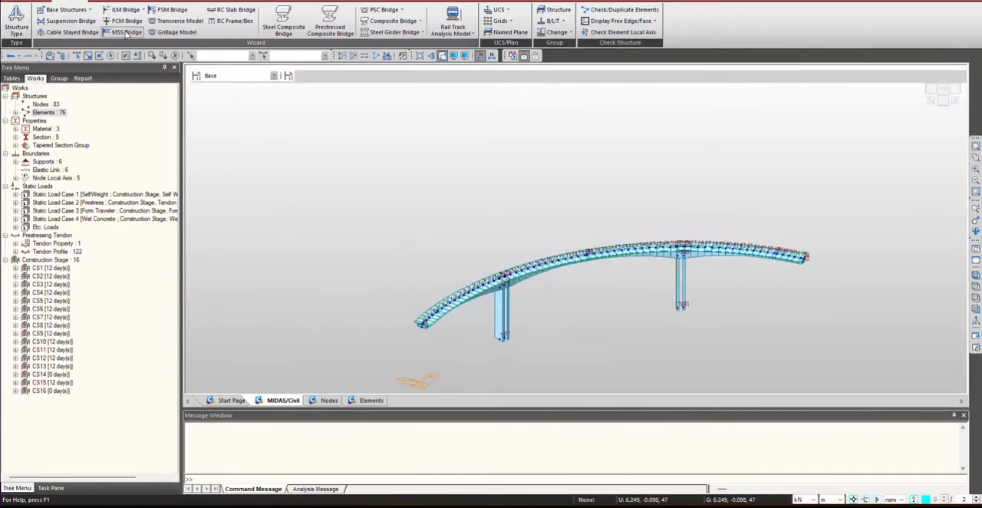
pyautogui.click(122, 22)
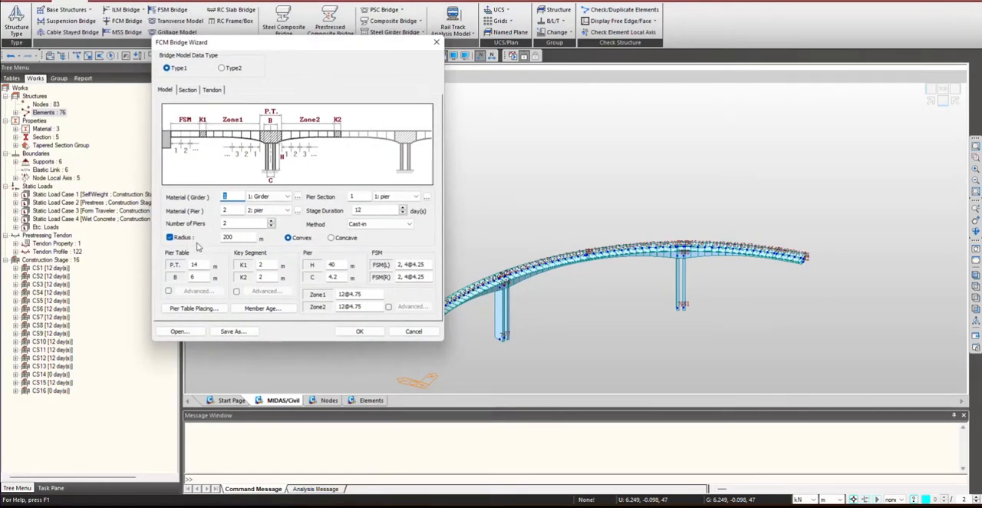
pyautogui.moveTo(414, 331)
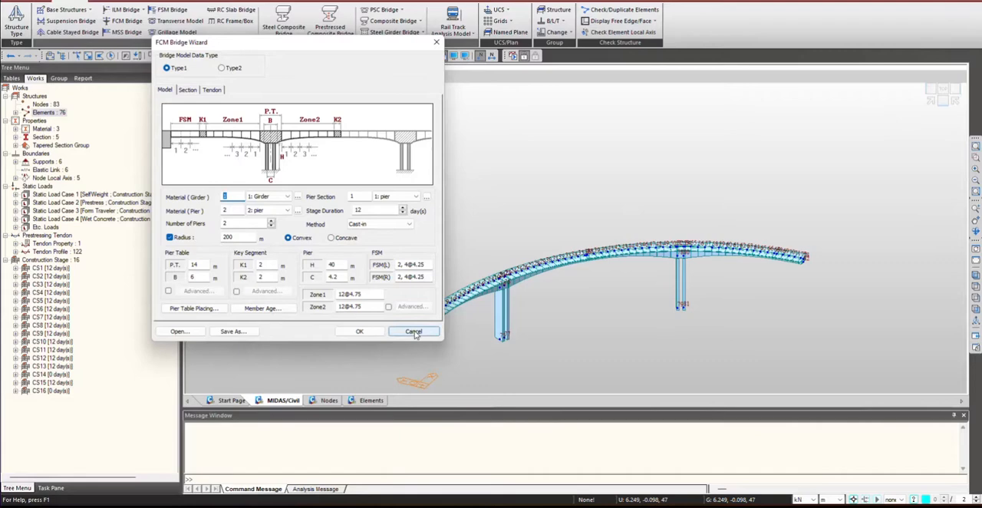
pyautogui.click(415, 331)
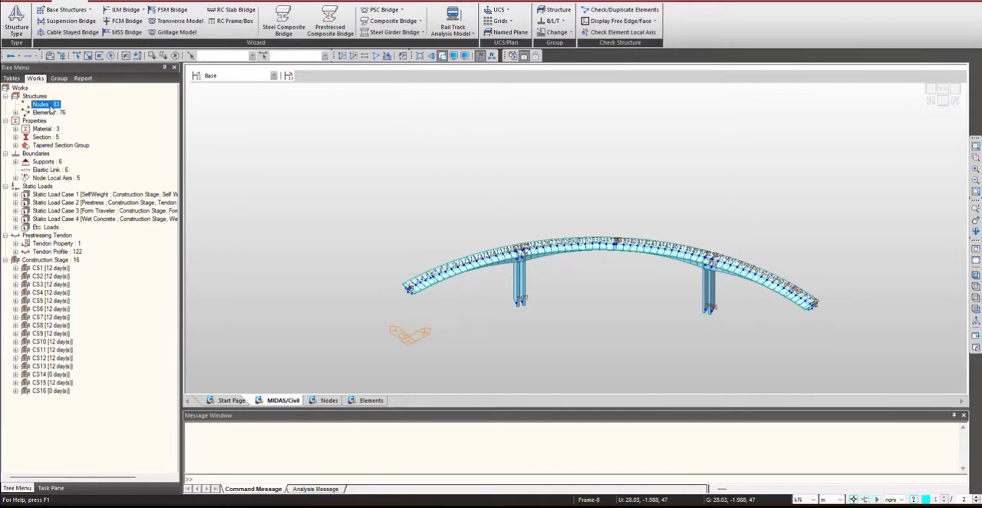
# Display the node coordinate table from the Works tree and scroll through the node list.
pyautogui.rightClick(43, 104)
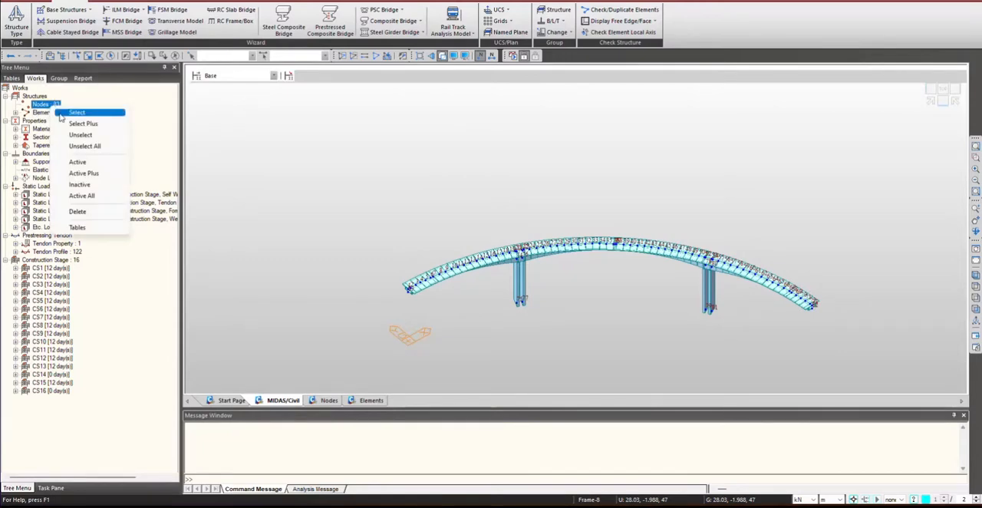
pyautogui.click(77, 227)
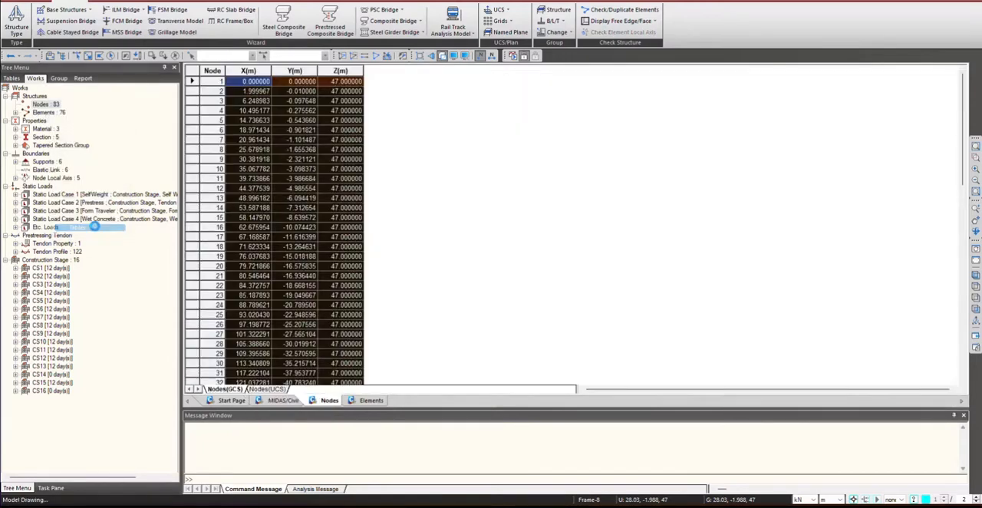
pyautogui.scroll(-3)
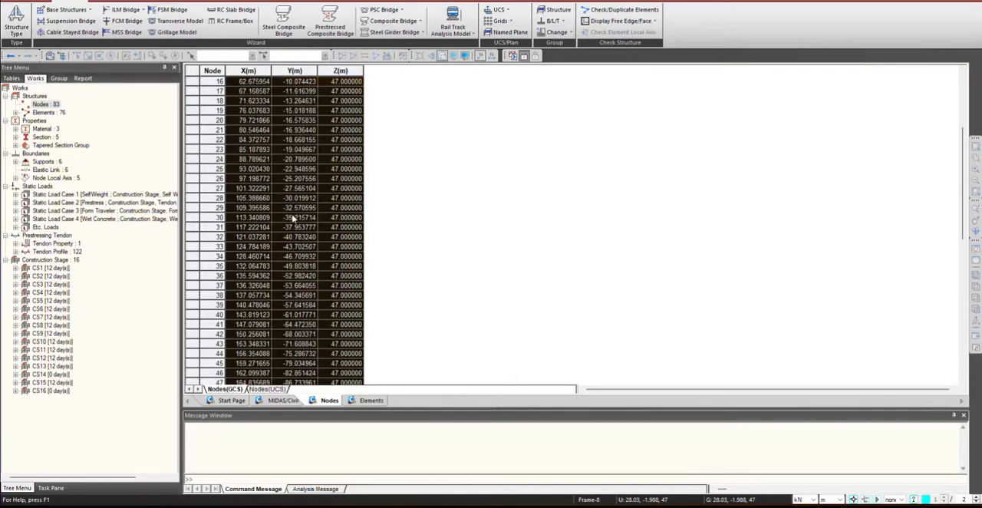
pyautogui.scroll(-3)
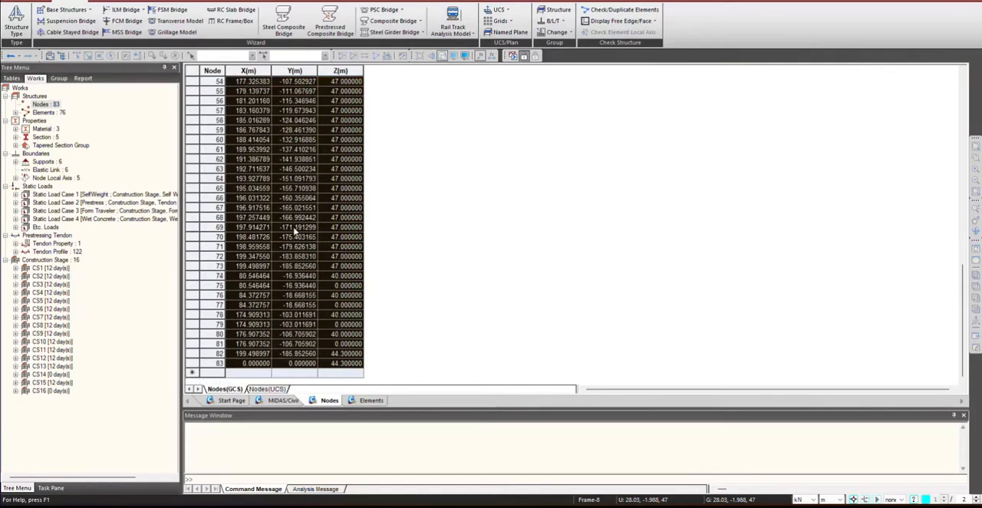
pyautogui.scroll(3)
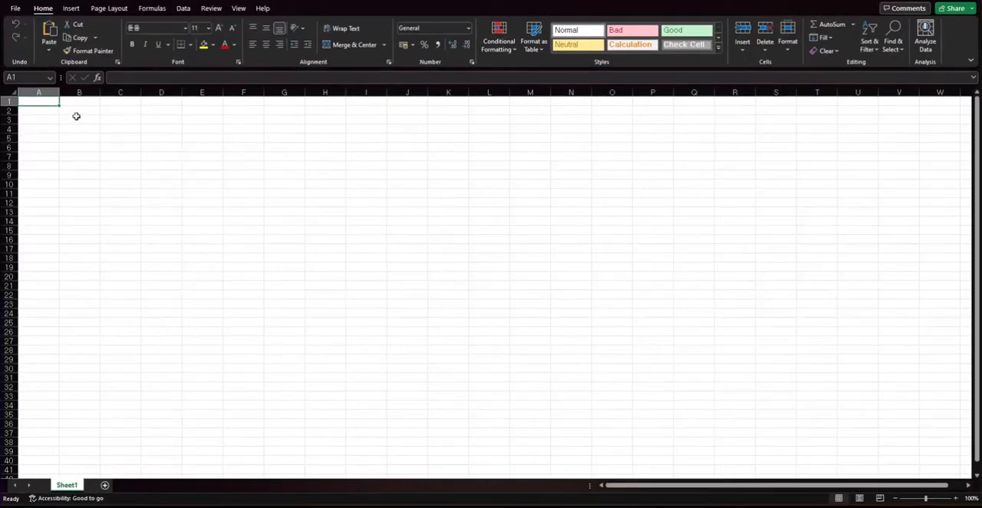
# Select a starting cell in the blank Excel worksheet for the node coordinates.
pyautogui.click(80, 119)
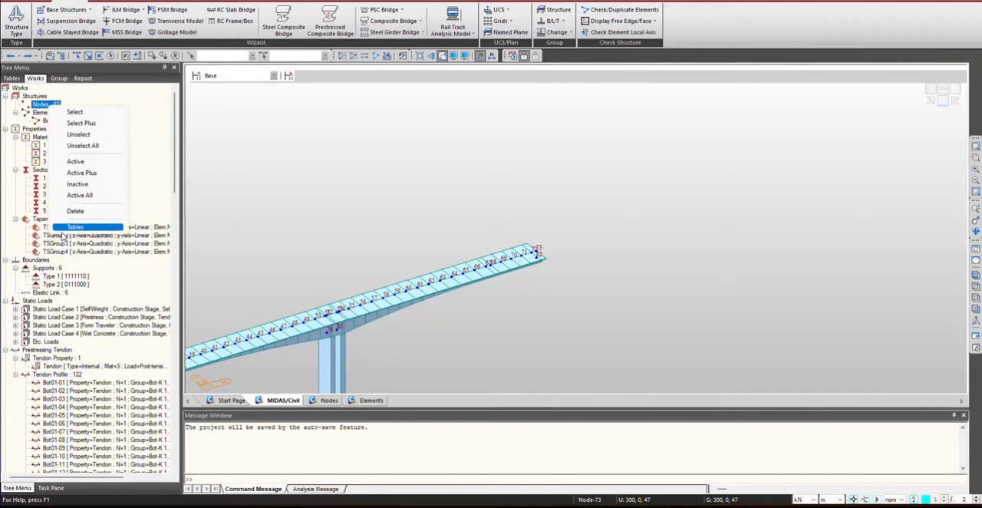
pyautogui.click(76, 227)
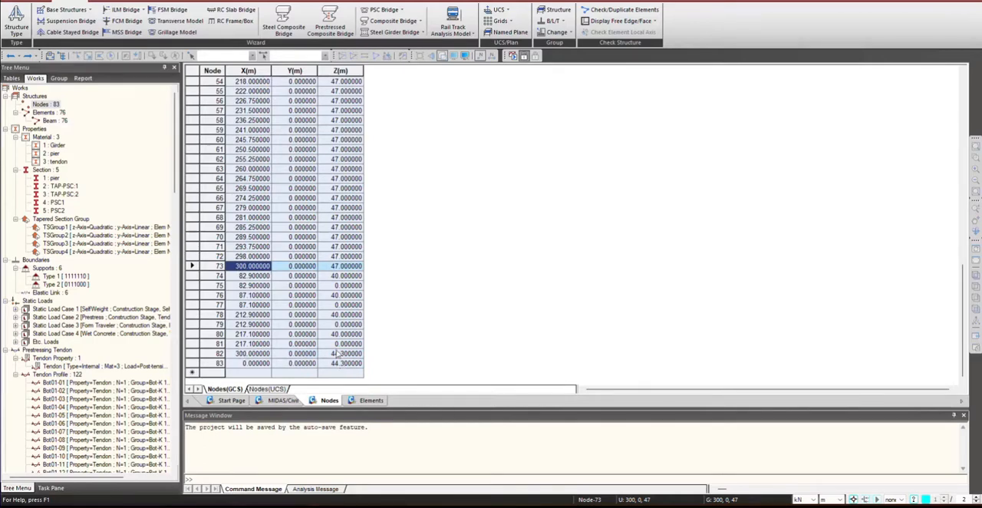
pyautogui.moveTo(343, 273)
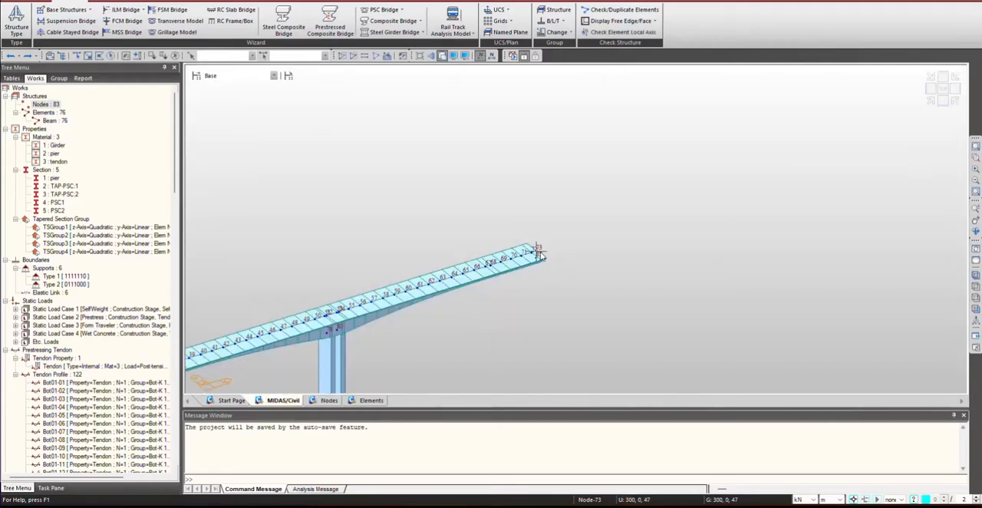
pyautogui.moveTo(540, 254)
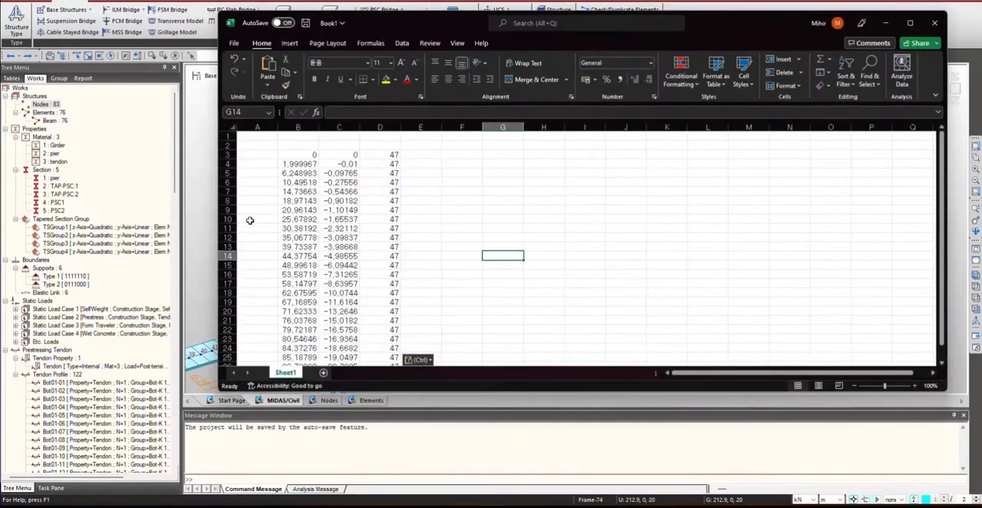
pyautogui.moveTo(322, 157)
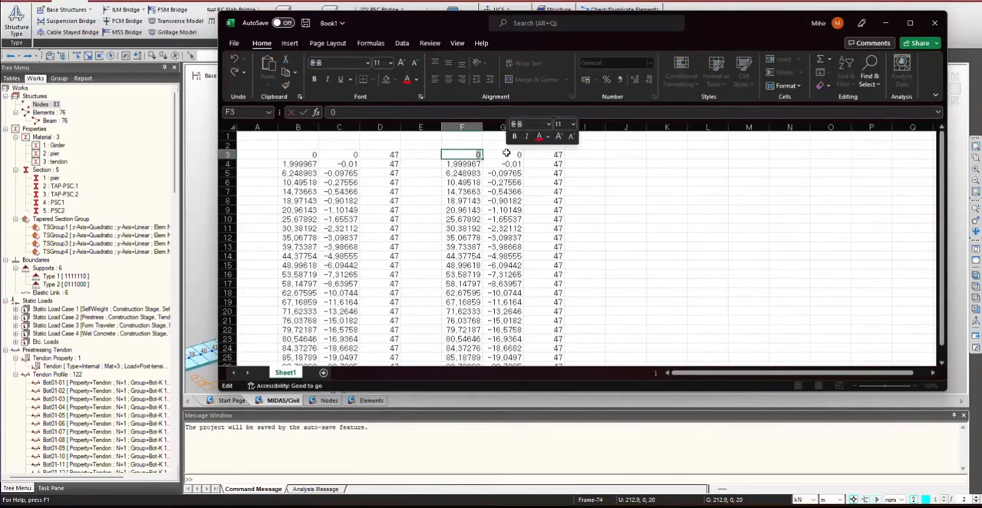
# Offset the copied X coordinates with =300+B3, then copy the shifted coordinate block.
pyautogui.write('=300')
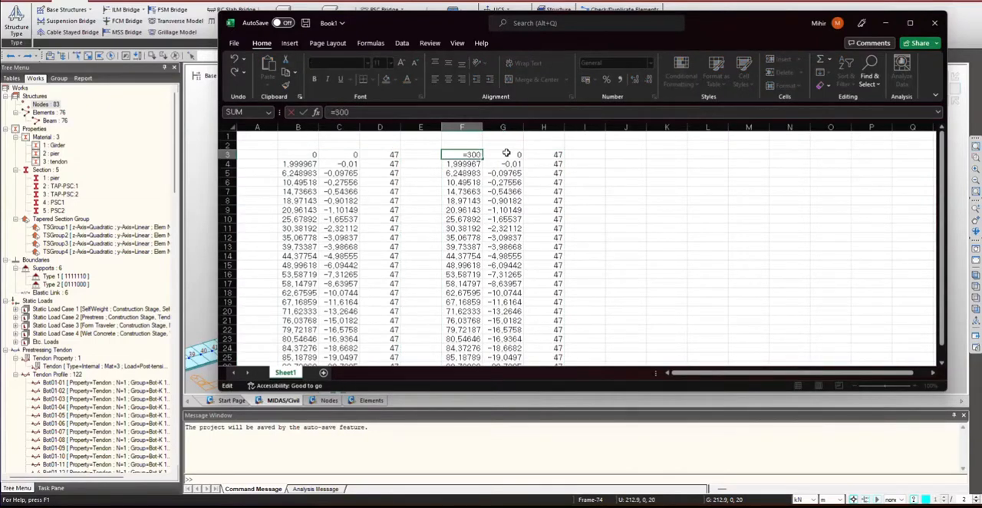
pyautogui.write('+B3')
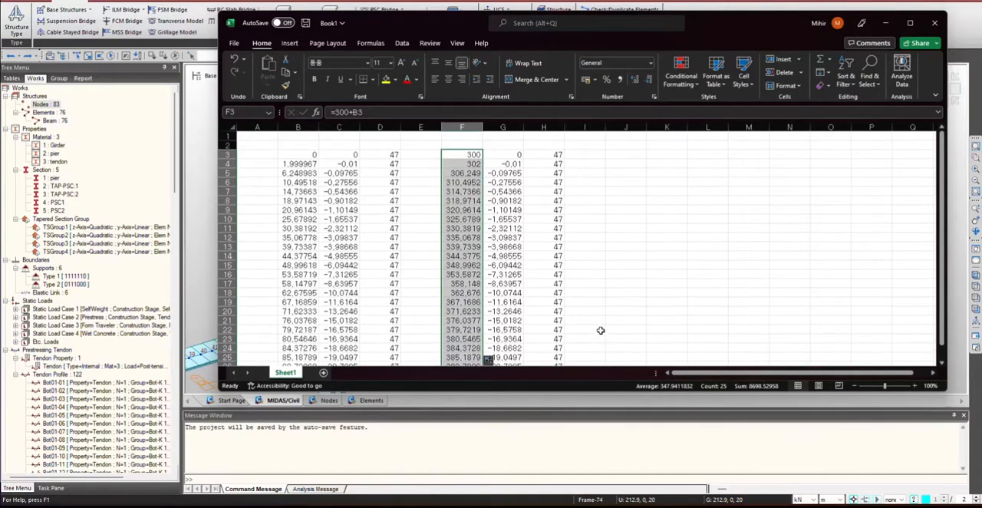
pyautogui.click(625, 292)
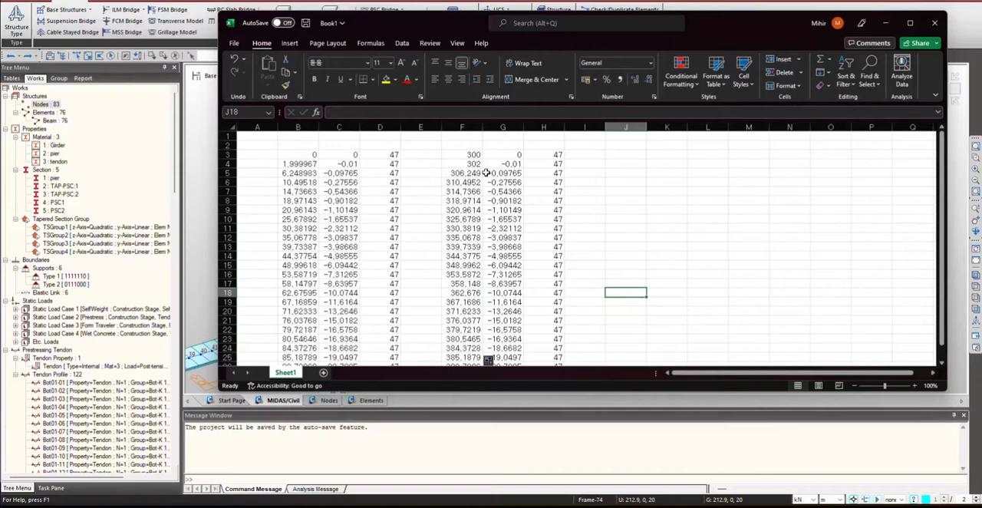
pyautogui.moveTo(473, 162); pyautogui.dragTo(518, 227)
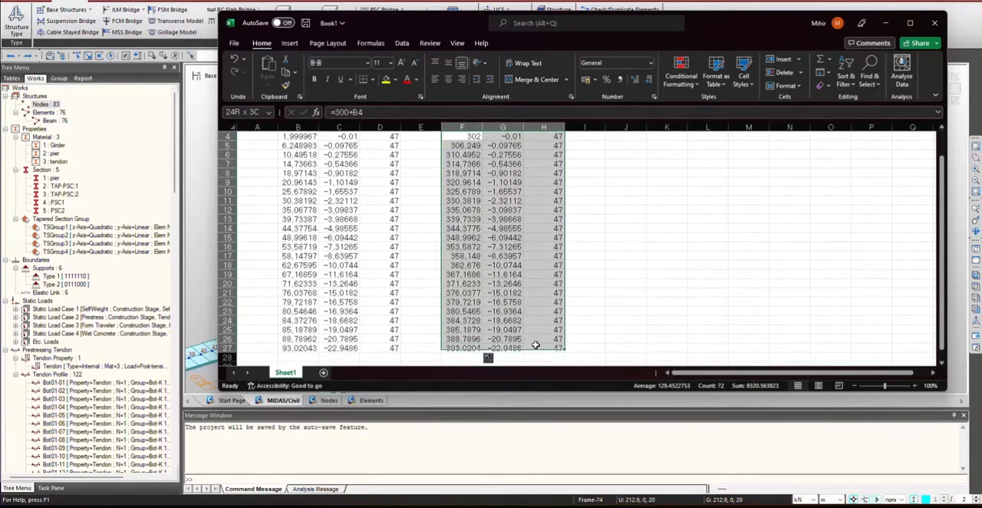
pyautogui.press('Ctrl+C')
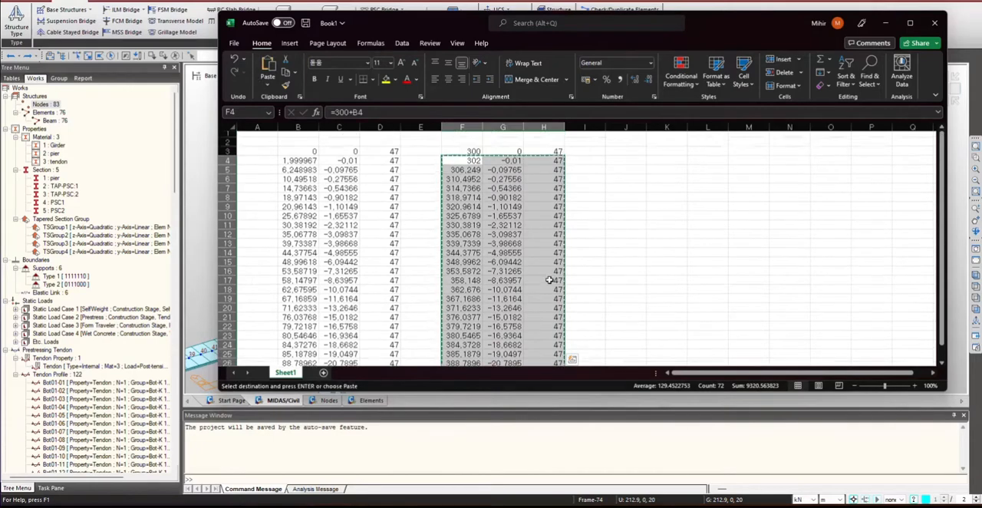
pyautogui.scroll(3)
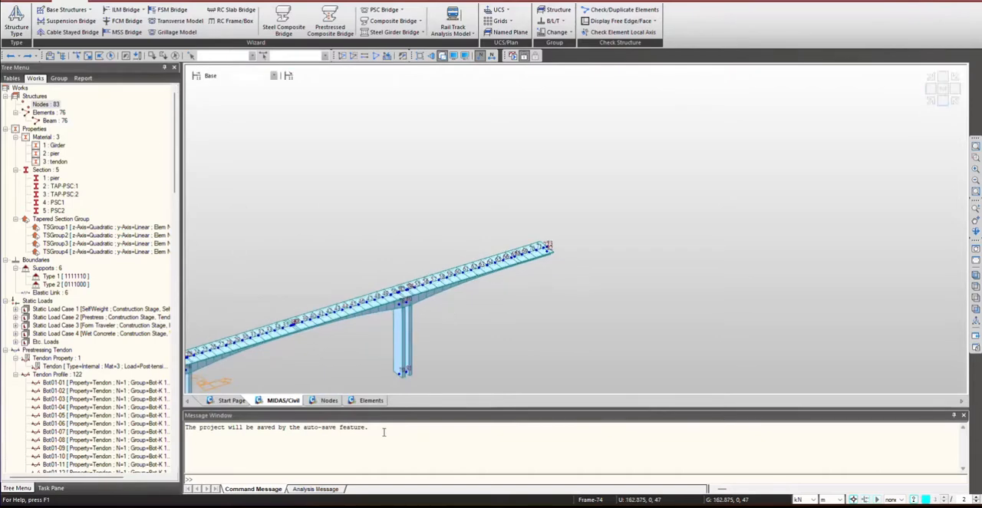
# Switch to the other model's Nodes table, starting with node 1 at X 0, Y 0, Z 47.
pyautogui.click(329, 399)
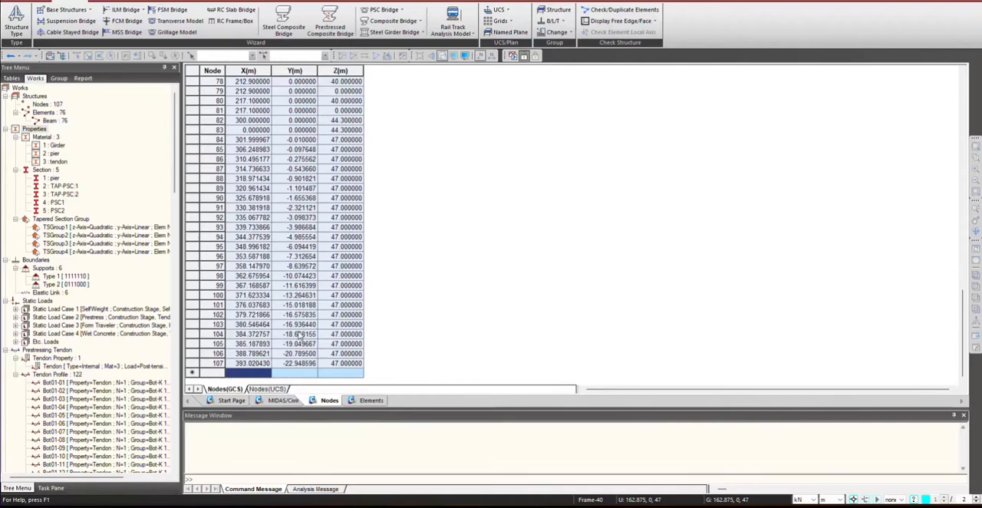
pyautogui.click(282, 399)
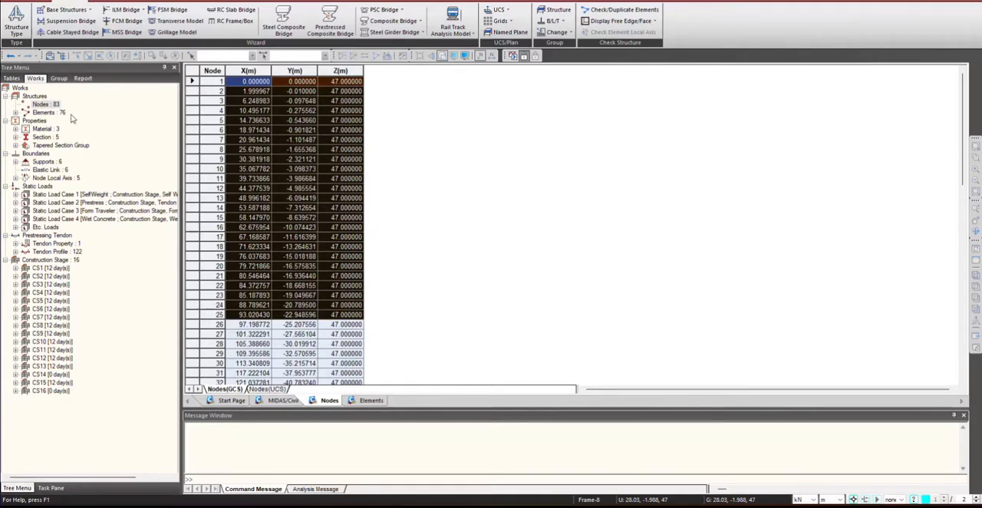
# Review the Elements table of beam elements and their nodes alongside the Nodes table.
pyautogui.click(371, 399)
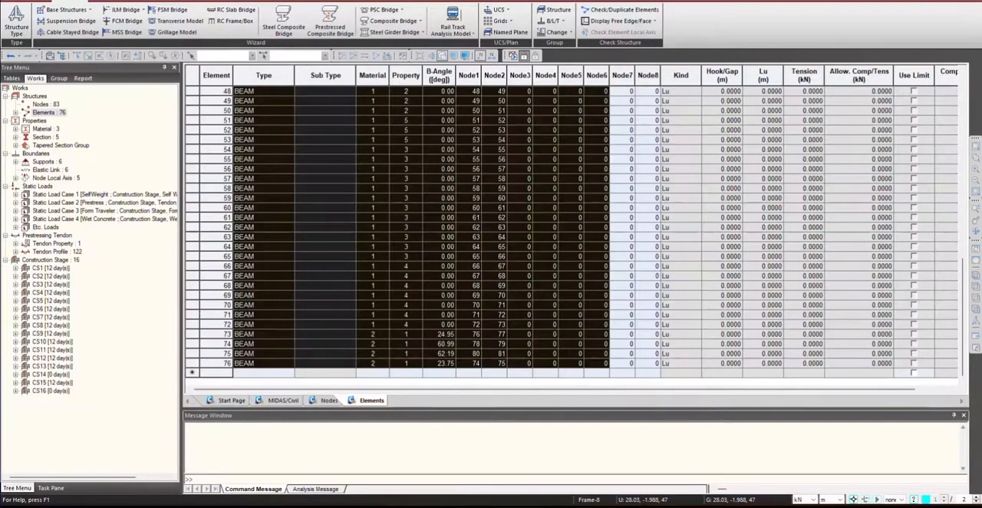
pyautogui.click(329, 399)
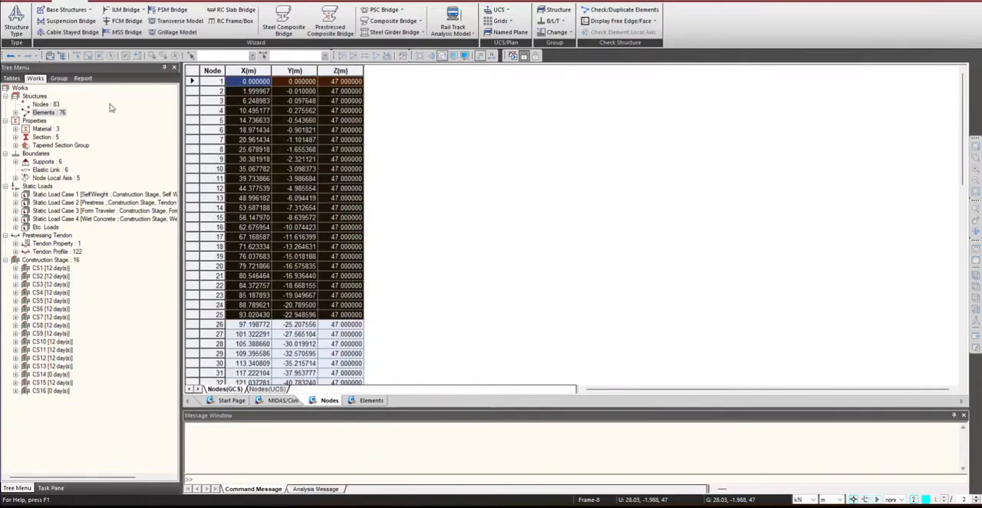
pyautogui.click(371, 398)
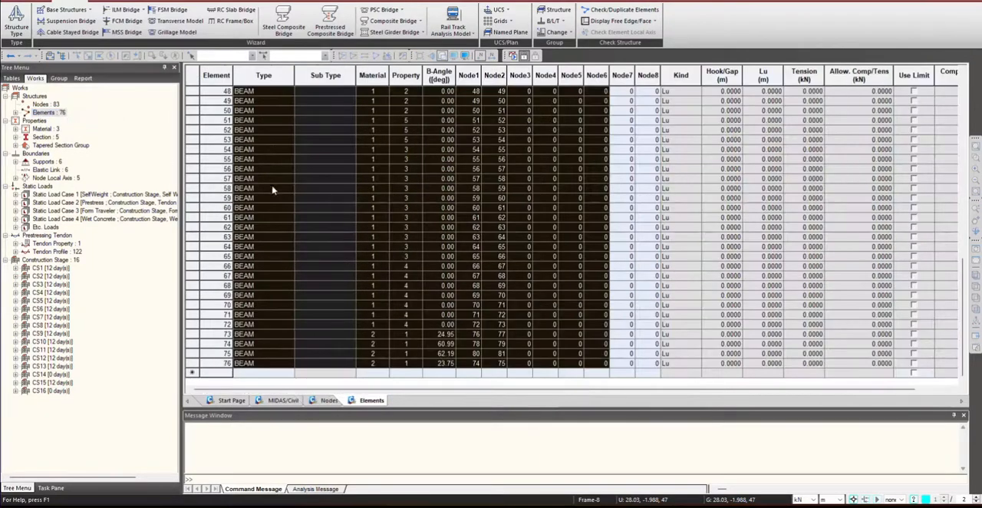
pyautogui.scroll(3)
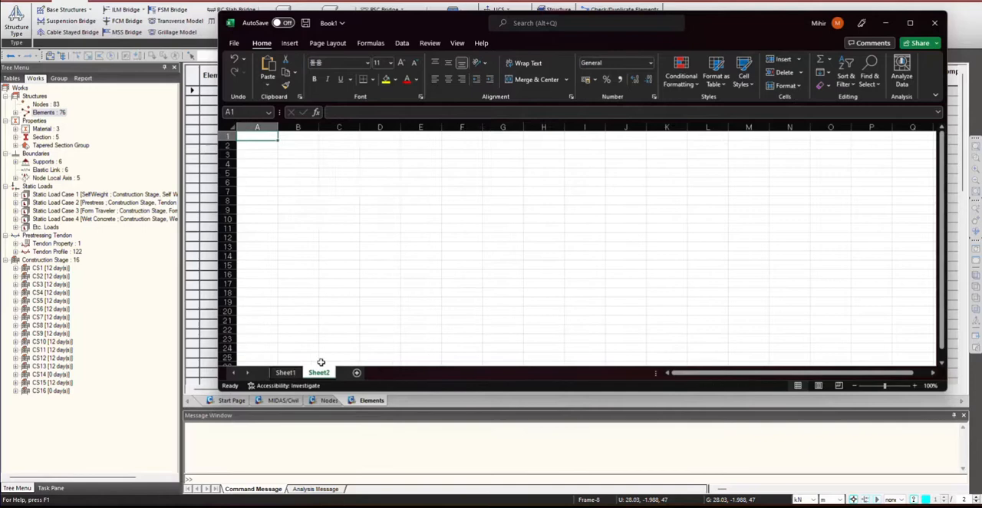
# Paste the copied beam element rows into Sheet2 starting at cell B2.
pyautogui.click(298, 144)
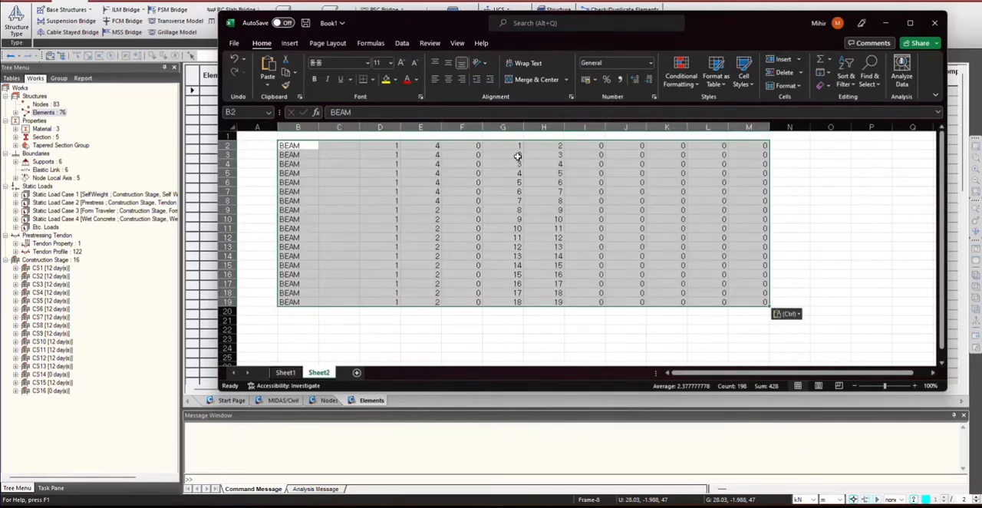
pyautogui.click(503, 144)
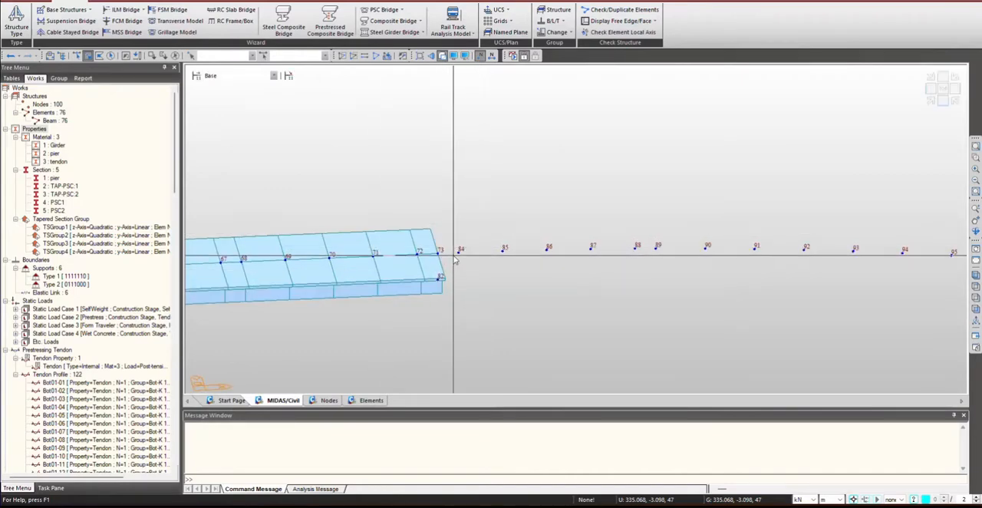
pyautogui.moveTo(460, 249)
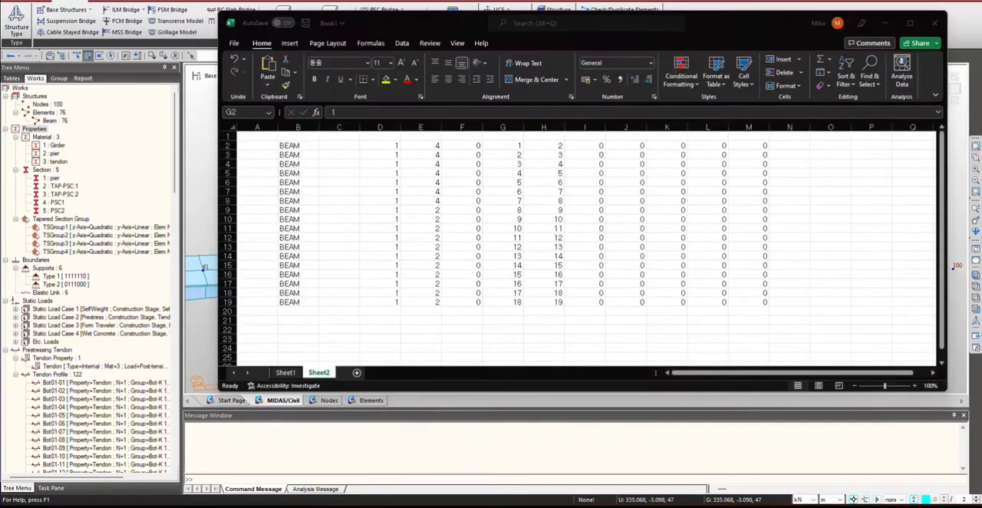
# Copy the element rows to column O and renumber both node columns with =83+ formulas filled down.
pyautogui.moveTo(289, 144); pyautogui.dragTo(375, 181)
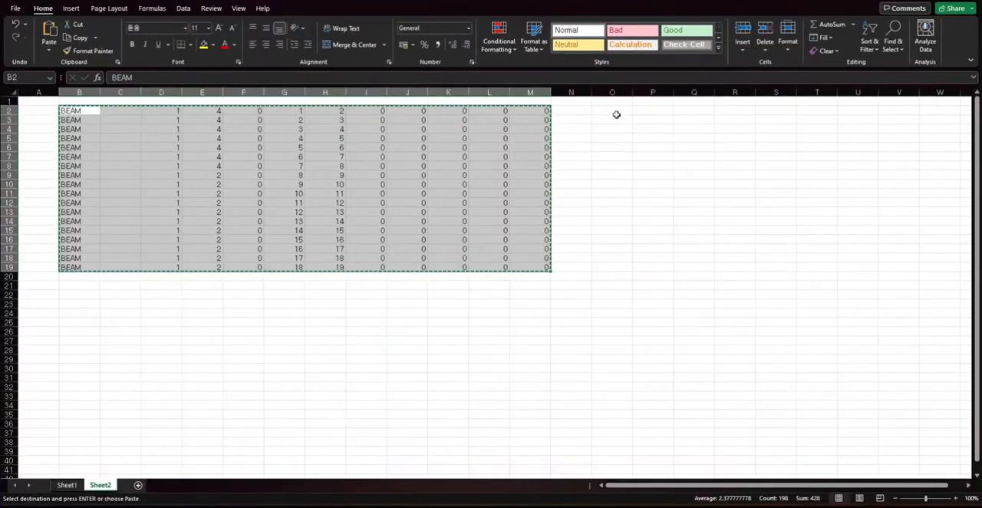
pyautogui.click(612, 110)
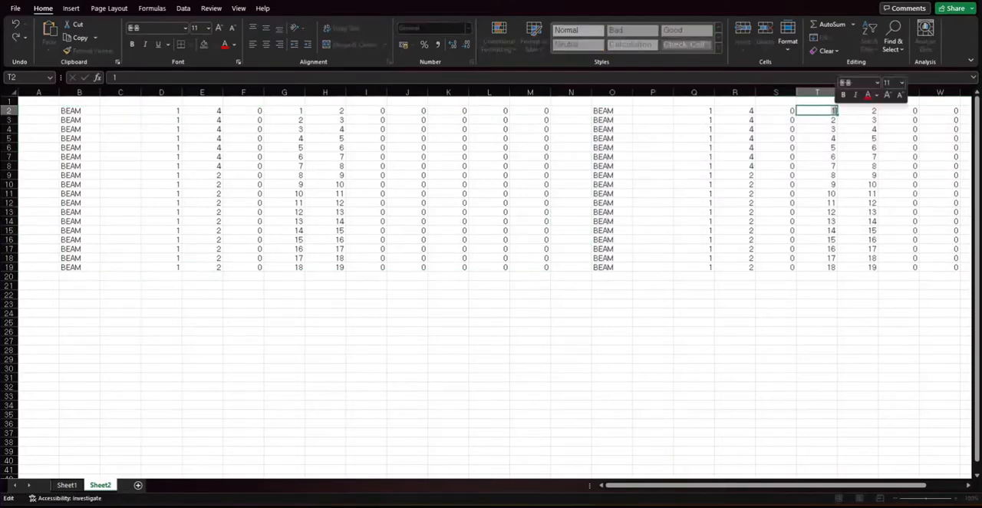
pyautogui.write('=83')
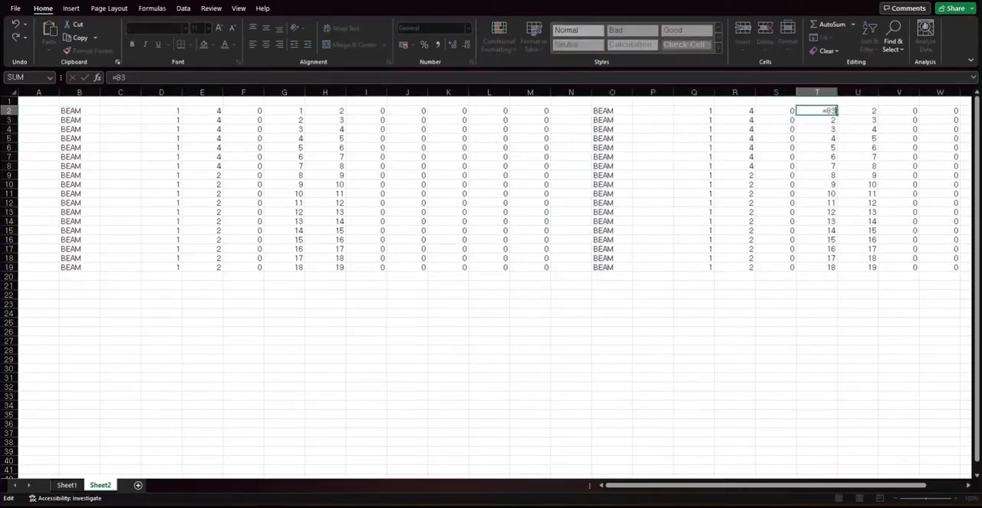
pyautogui.write('+')
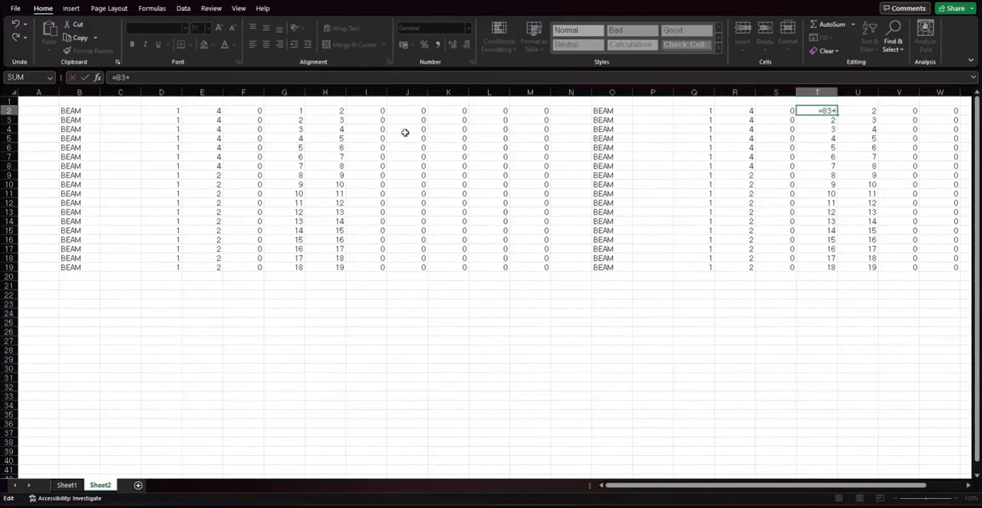
pyautogui.press('Return')
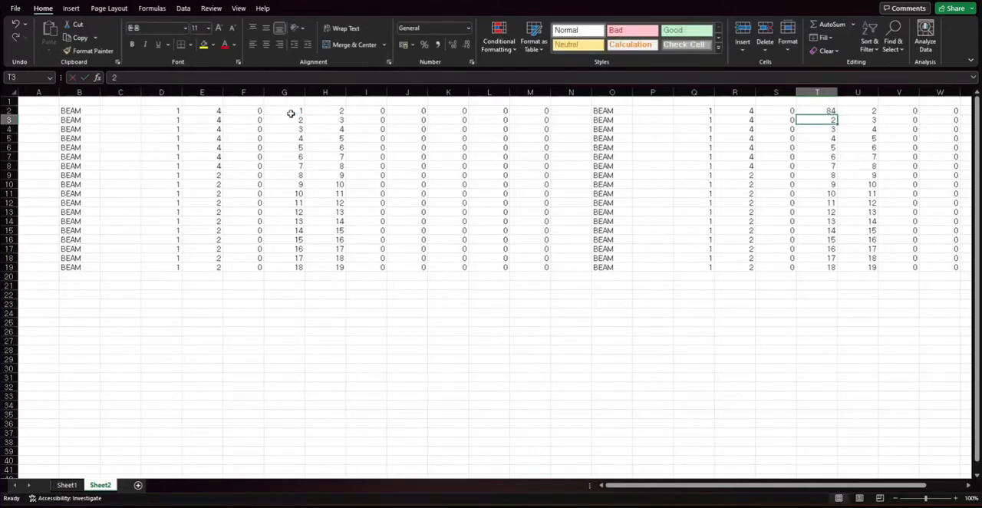
pyautogui.click(858, 110)
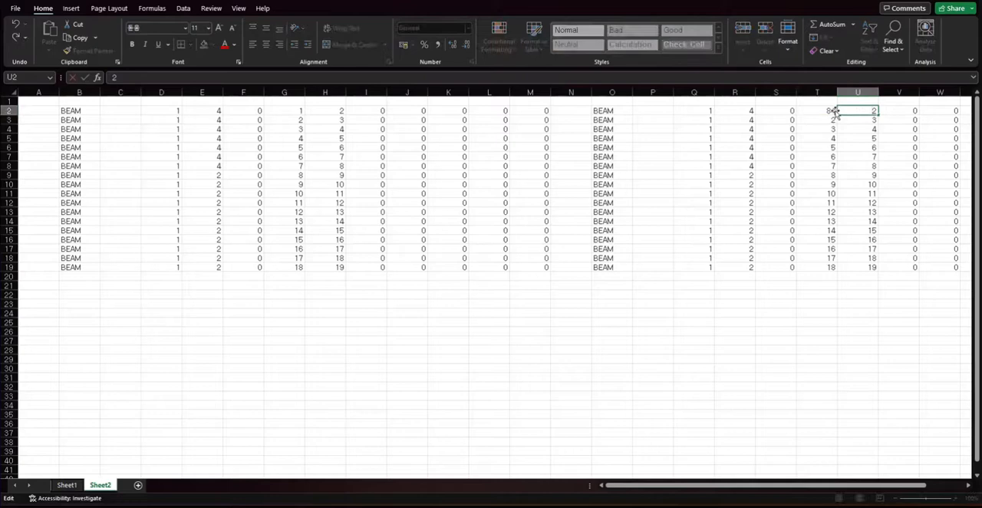
pyautogui.click(816, 111)
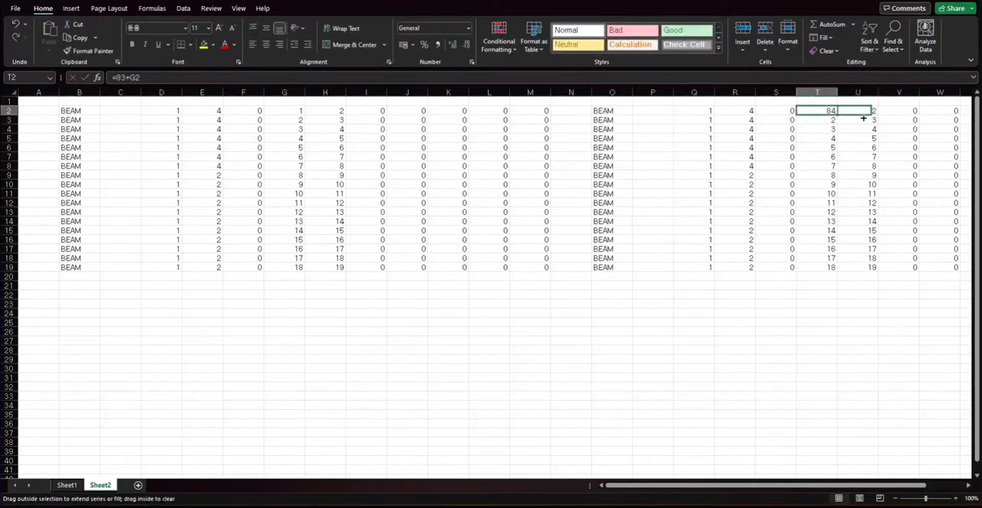
pyautogui.moveTo(816, 110); pyautogui.dragTo(856, 110)
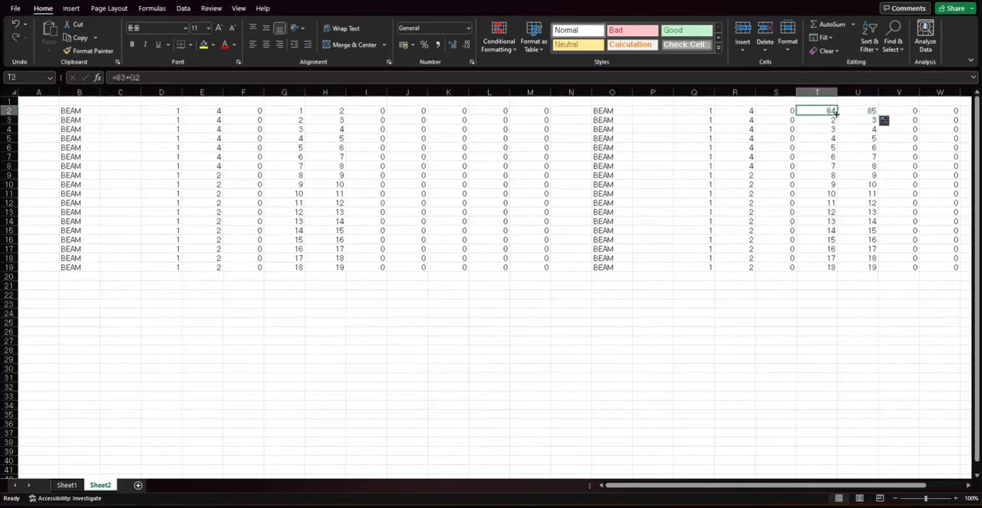
pyautogui.moveTo(831, 110); pyautogui.dragTo(832, 267)
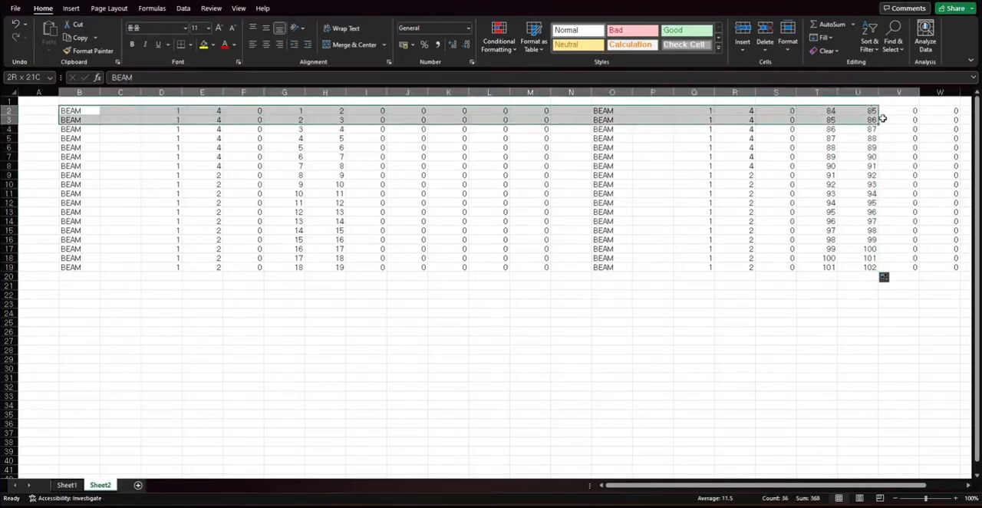
# Add a first element row 84 connecting node 73, drop the surplus row and select the renumbered block.
pyautogui.click(529, 111)
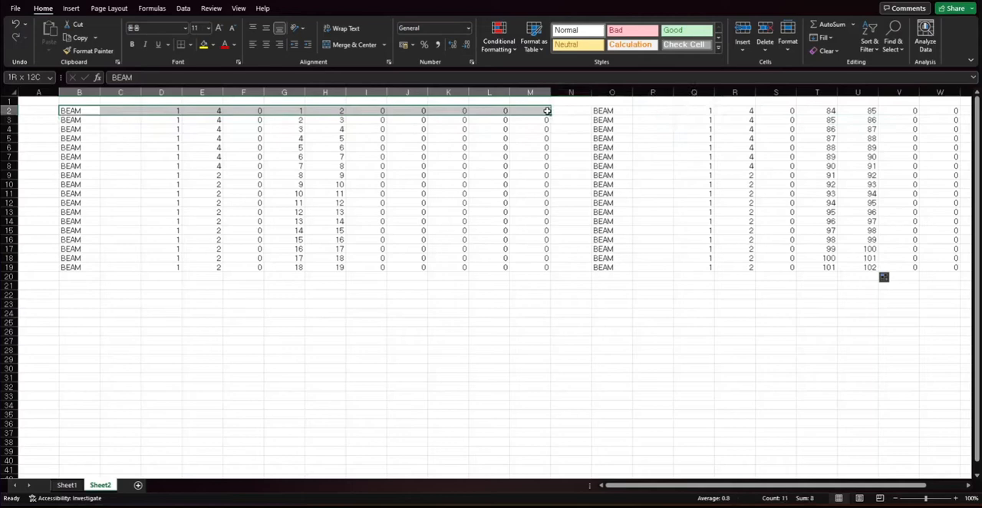
pyautogui.press('ctrl+c')
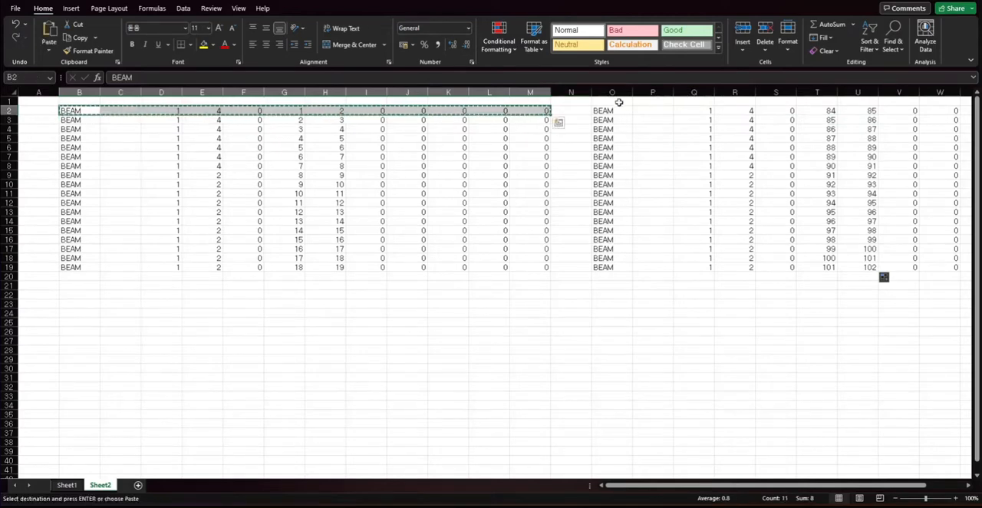
pyautogui.click(613, 102)
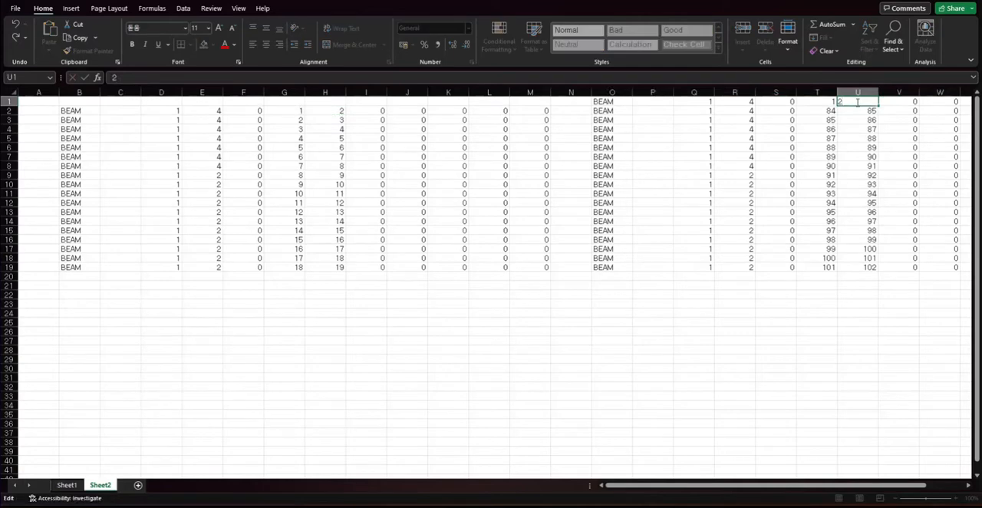
pyautogui.write('84')
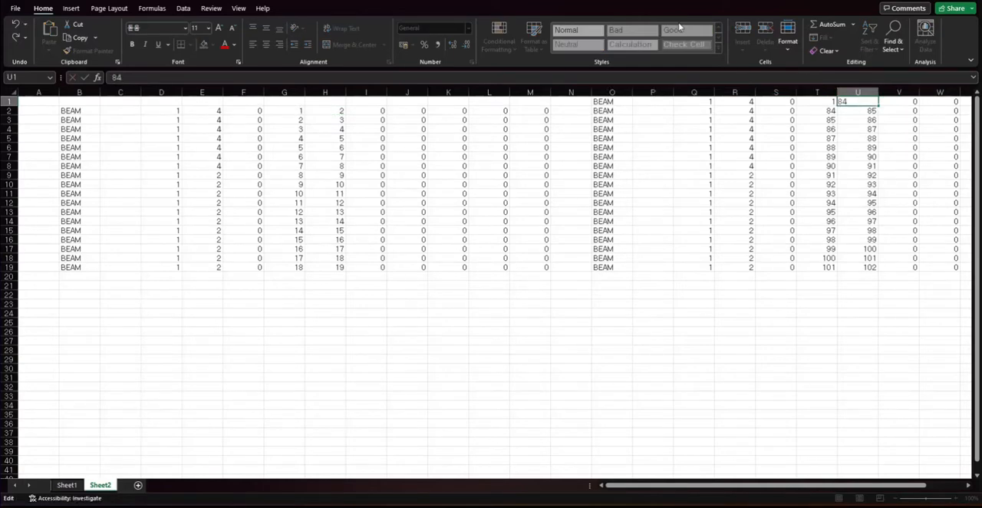
pyautogui.click(816, 101)
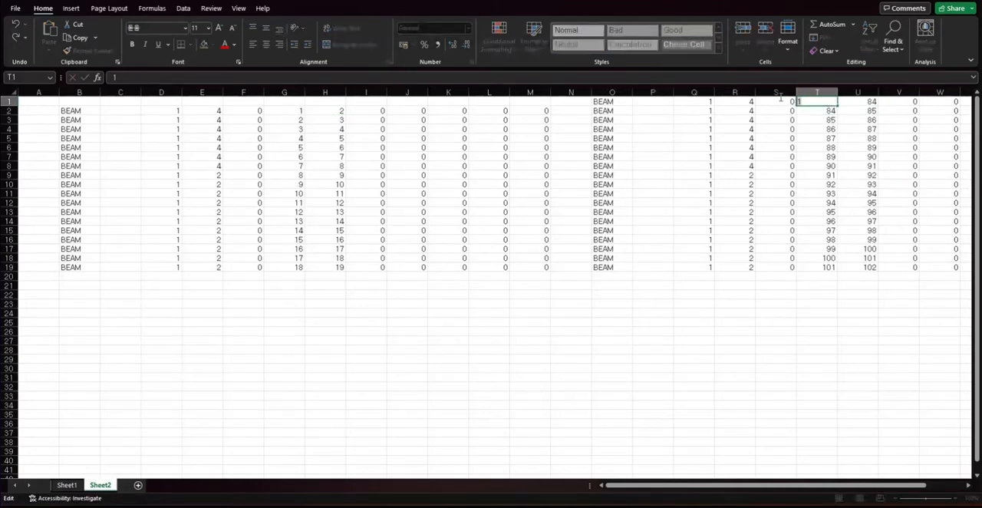
pyautogui.write('73')
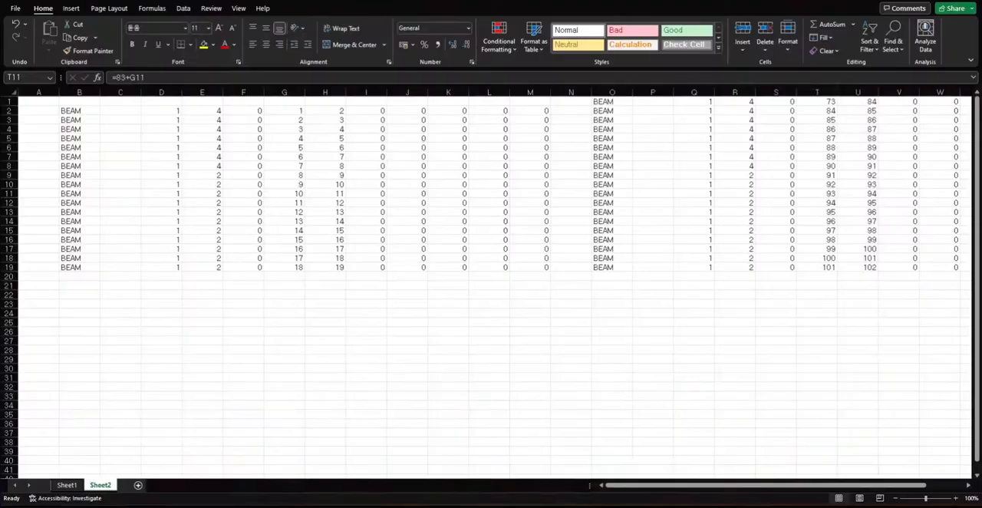
pyautogui.click(816, 193)
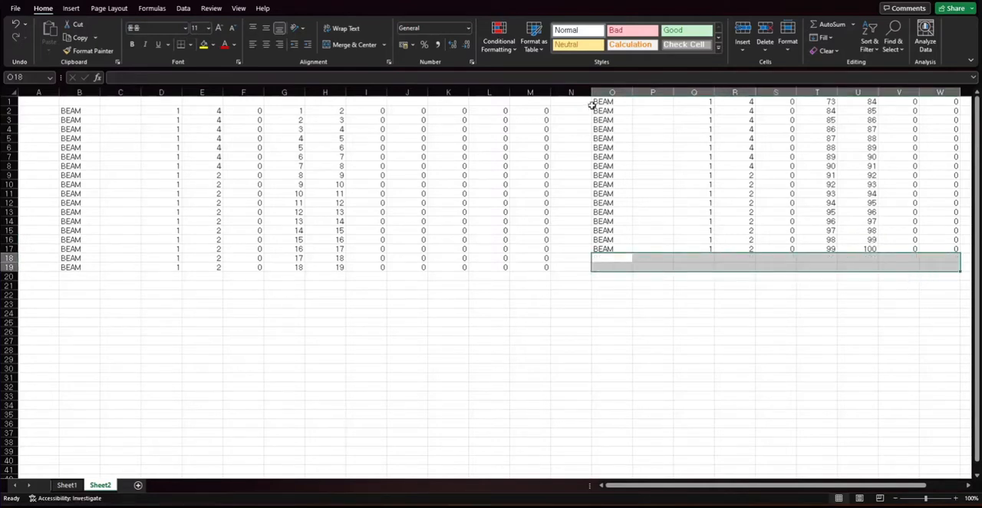
pyautogui.moveTo(613, 101); pyautogui.dragTo(956, 249)
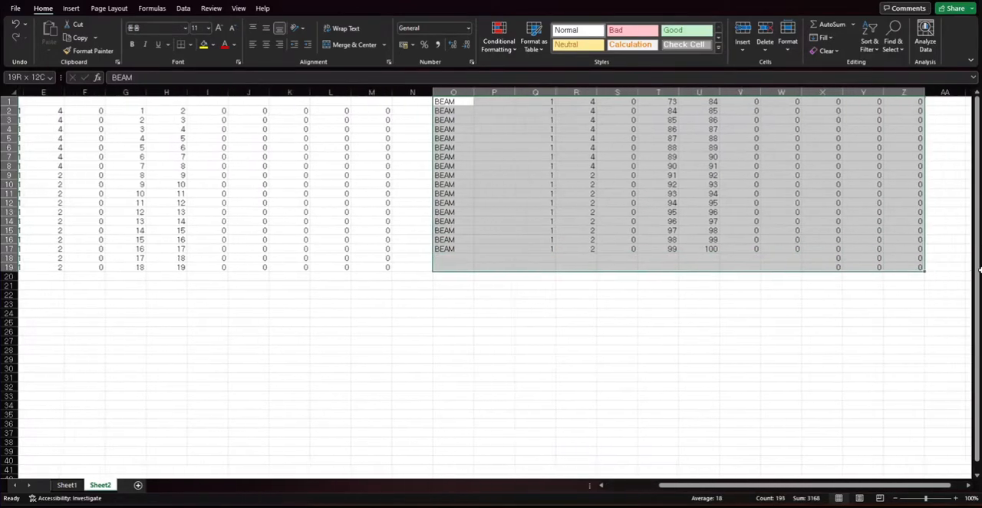
pyautogui.click(924, 250)
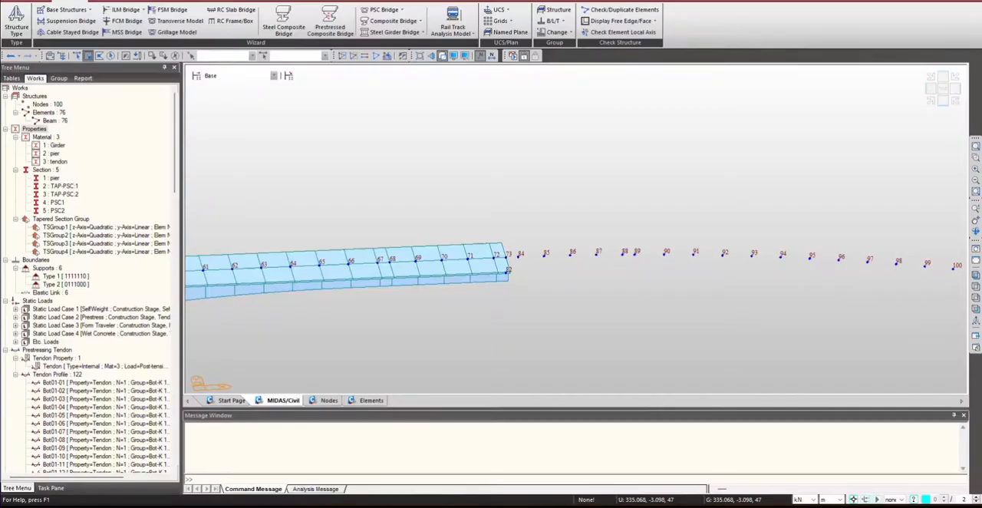
# Paste the renumbered beam element rows into the blank row of the Elements table.
pyautogui.click(372, 399)
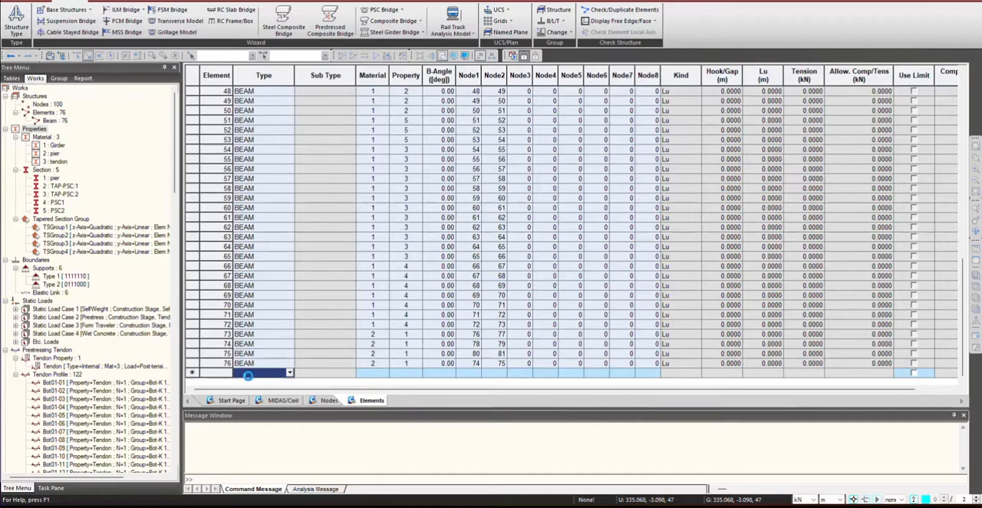
pyautogui.click(282, 398)
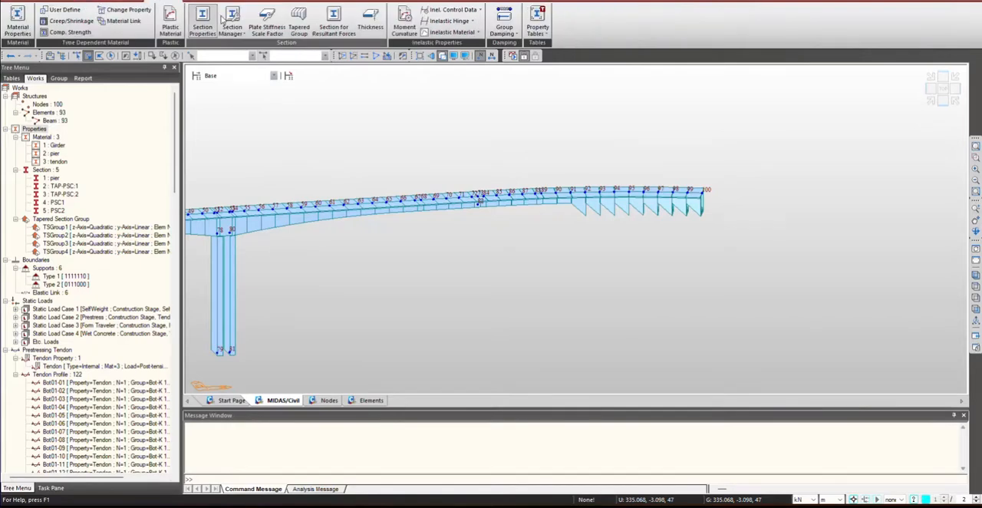
# Add a tapered section group with polynomial z-axis and convert it into sections TAP-PSC 10 to 14.
pyautogui.click(298, 22)
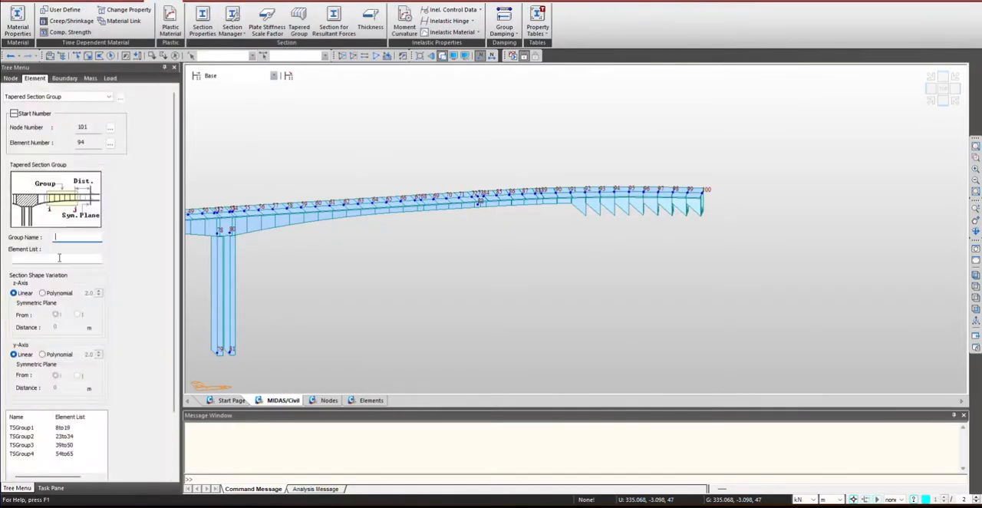
pyautogui.write('new tapered')
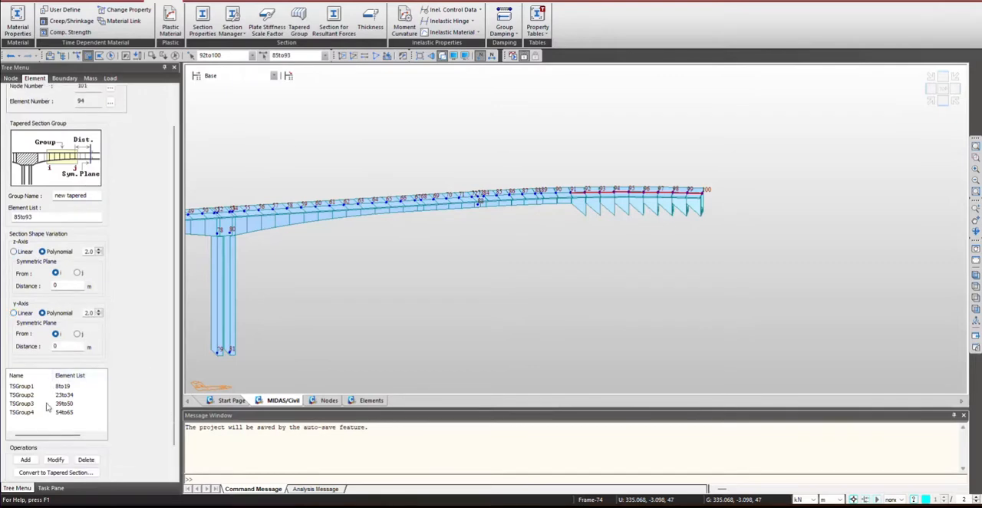
pyautogui.click(25, 460)
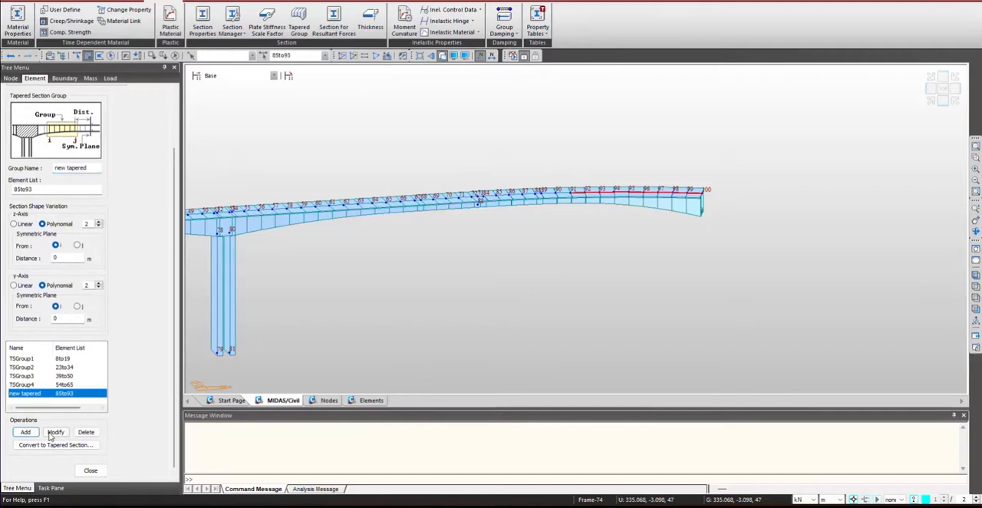
pyautogui.click(55, 445)
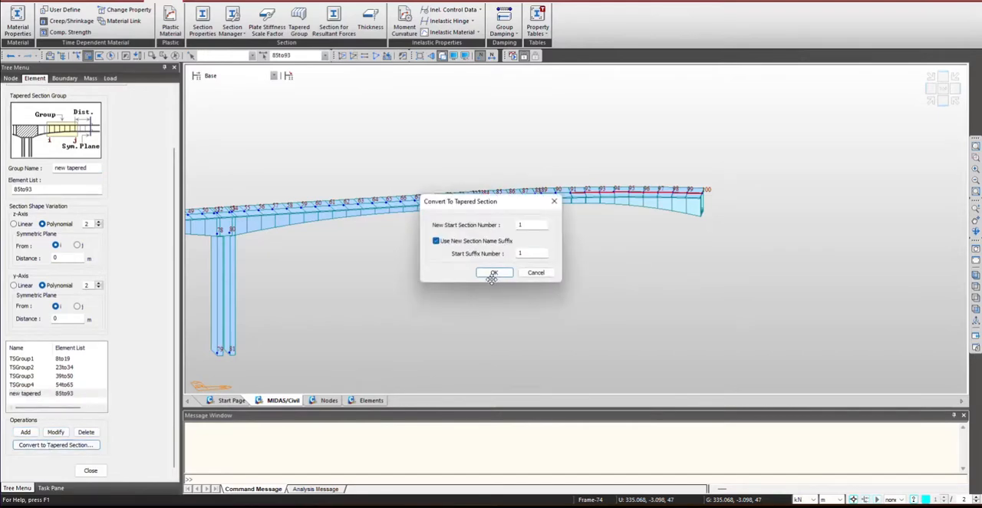
pyautogui.click(494, 273)
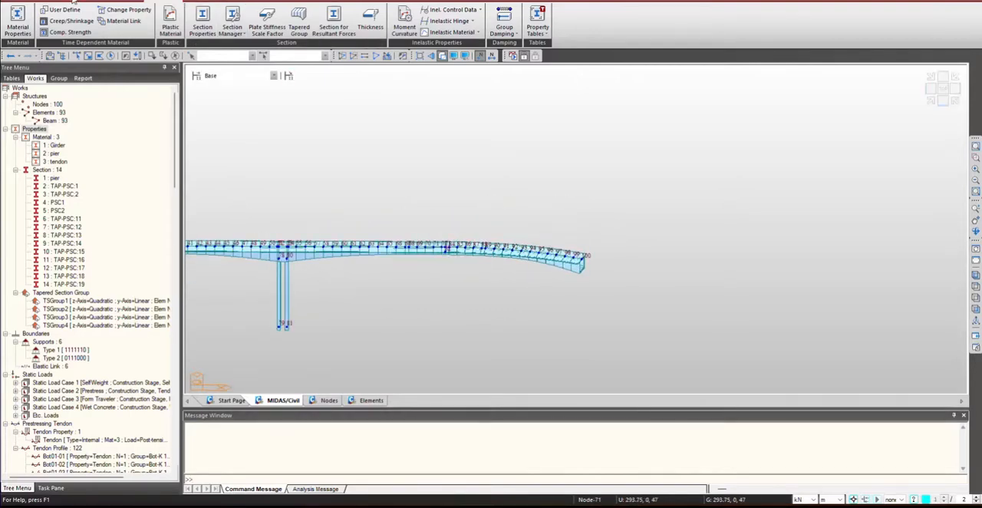
# Create a straight tendon profile with prefix 'newtendon' in the PSC Bridge Tendon Template.
pyautogui.click(9, 23)
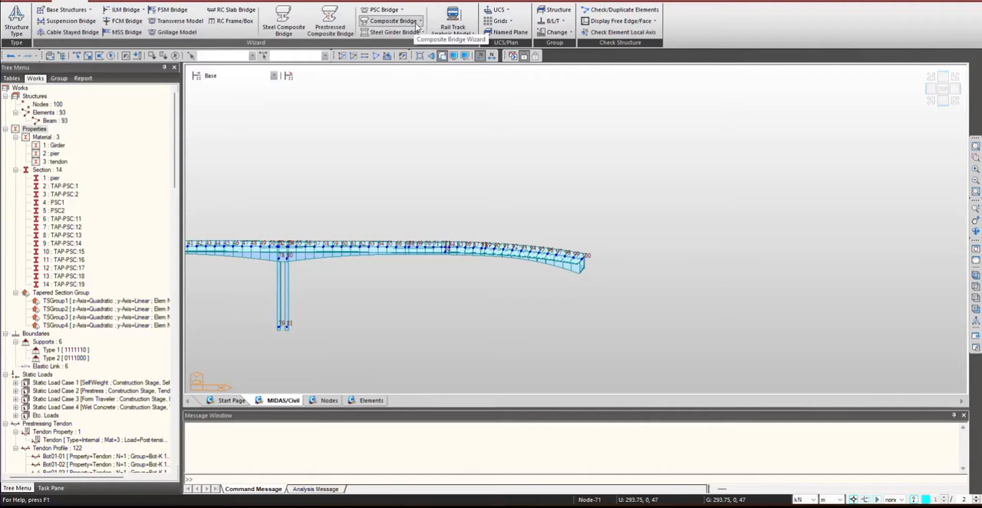
pyautogui.click(384, 9)
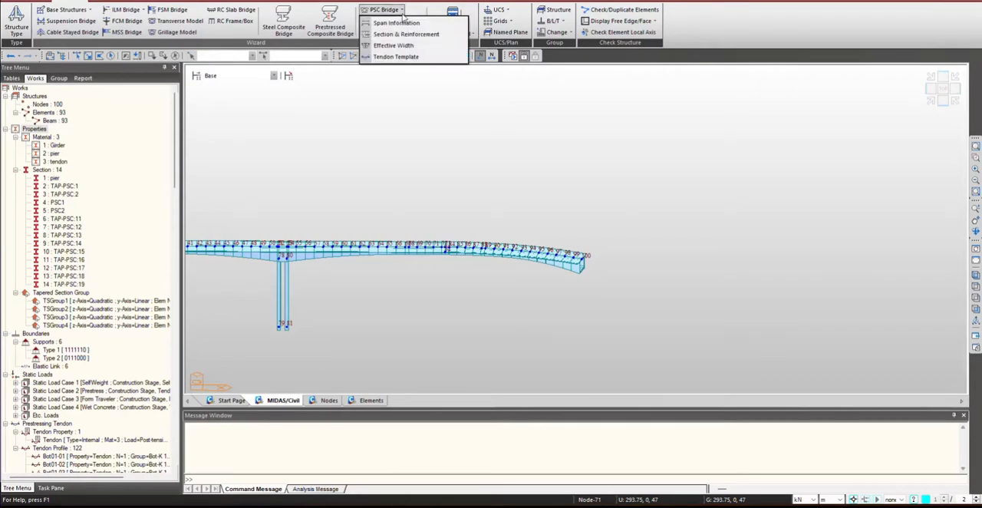
pyautogui.click(396, 57)
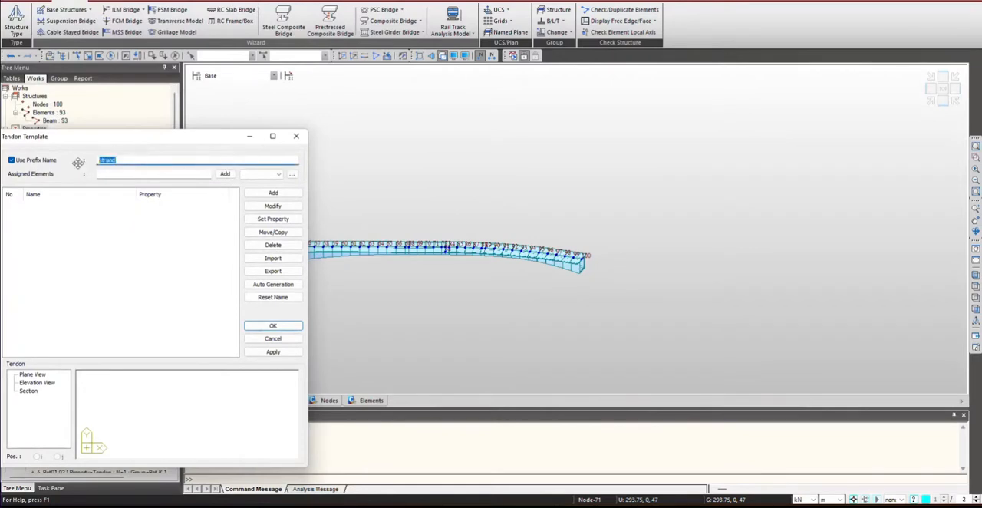
pyautogui.write('newtendon_001')
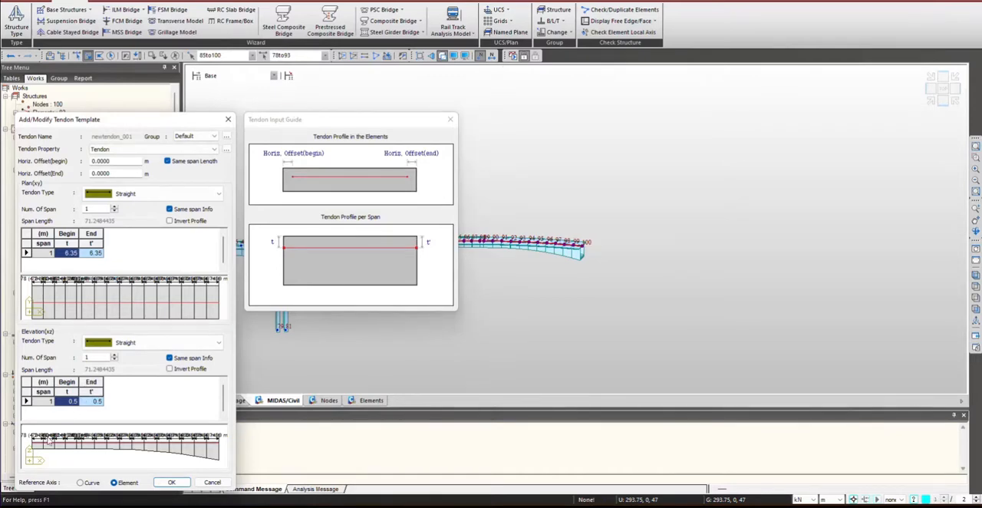
pyautogui.click(171, 482)
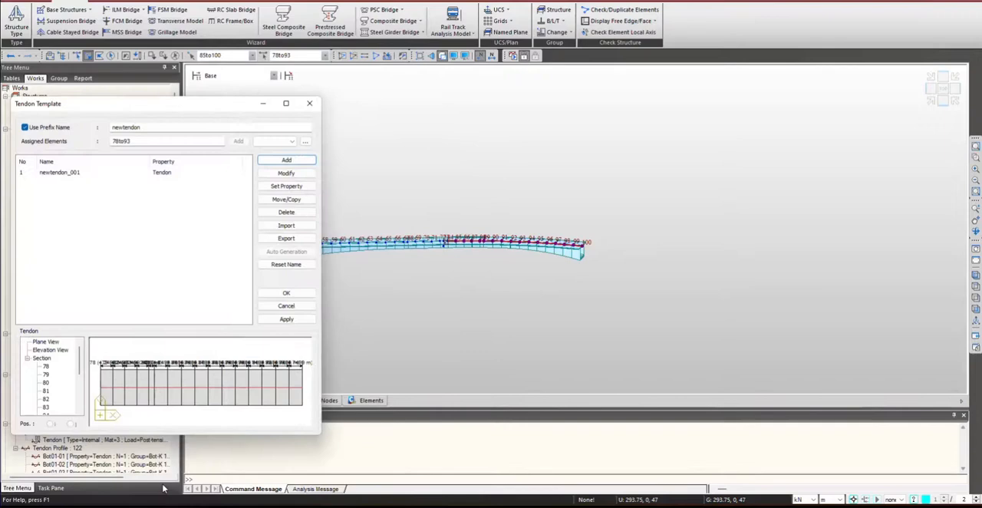
pyautogui.moveTo(120, 175)
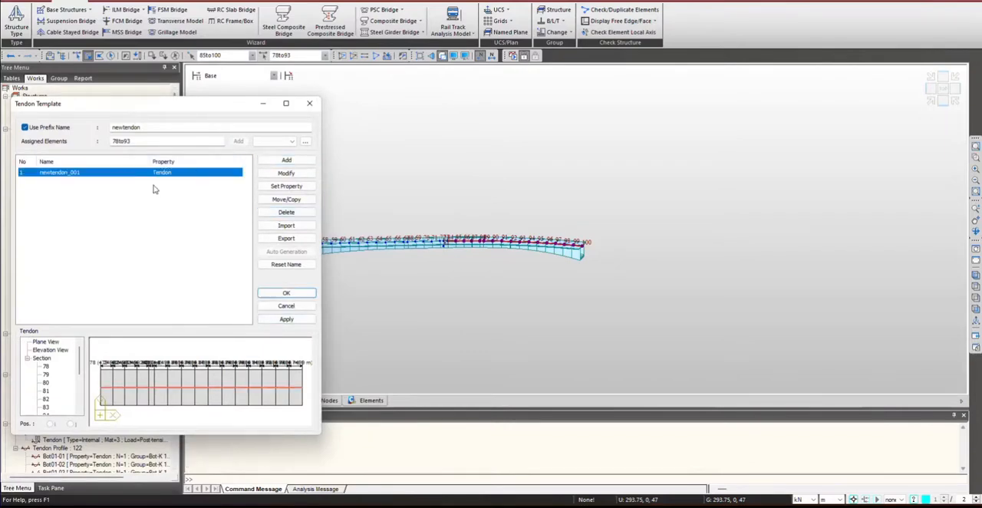
pyautogui.moveTo(285, 200)
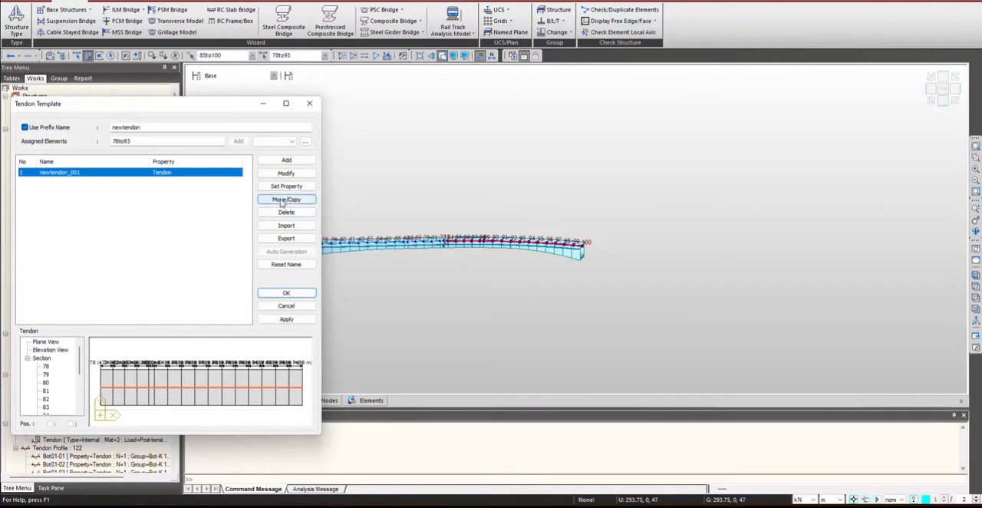
# Copy the selected tendon laterally with dy 0.5 and dy -0.5.
pyautogui.click(285, 199)
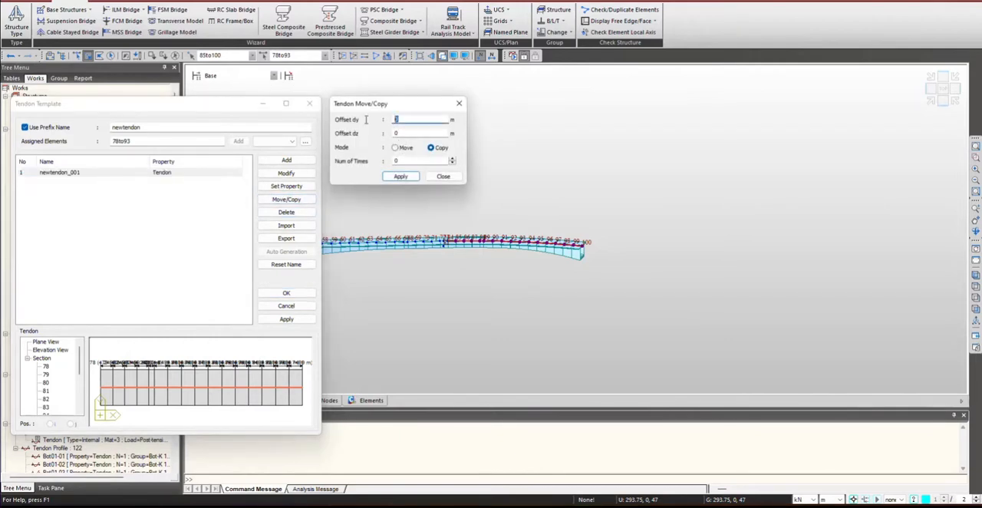
pyautogui.click(421, 119)
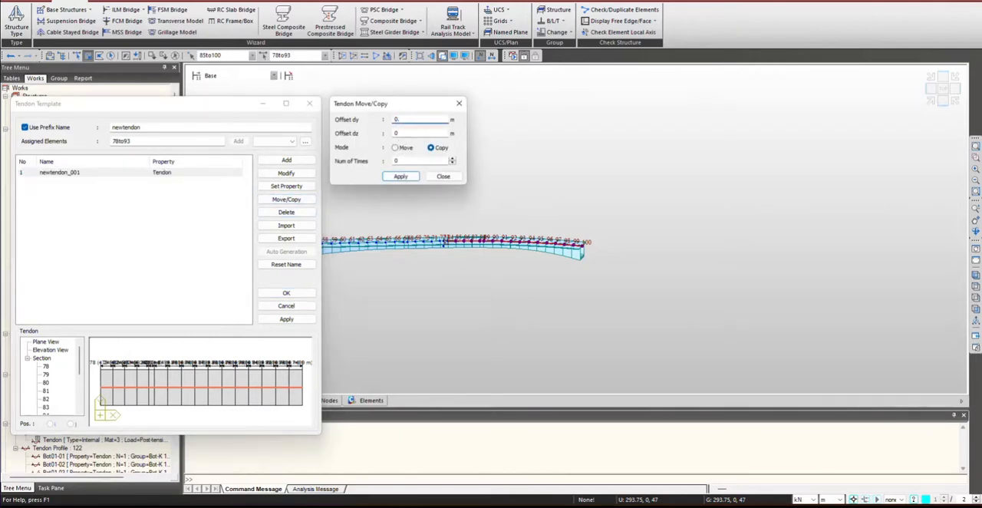
pyautogui.write('0.5')
pyautogui.click(425, 161)
pyautogui.write('2')
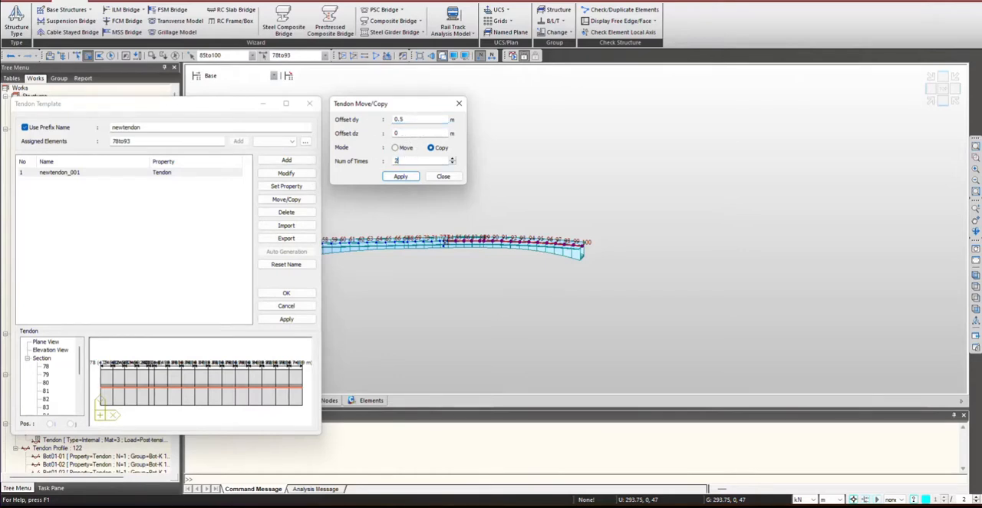
pyautogui.click(399, 175)
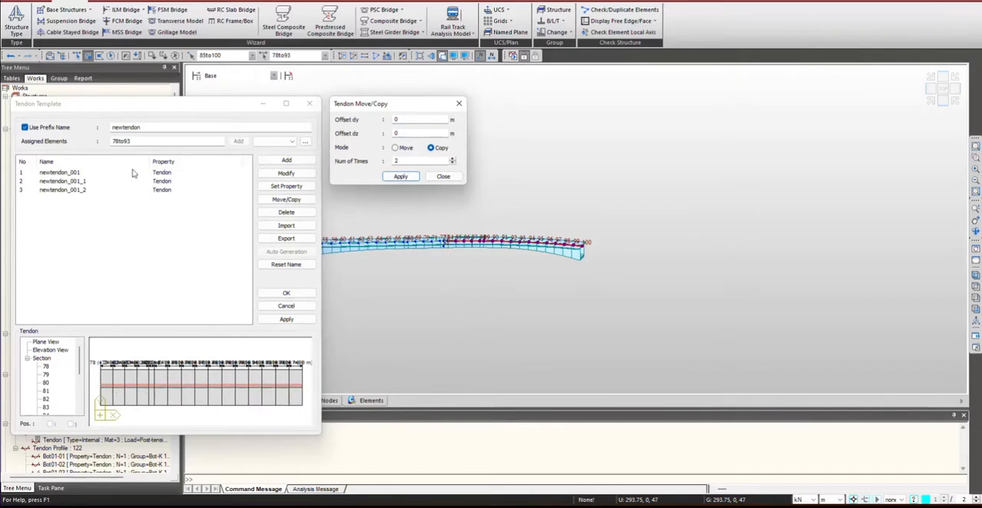
pyautogui.click(418, 120)
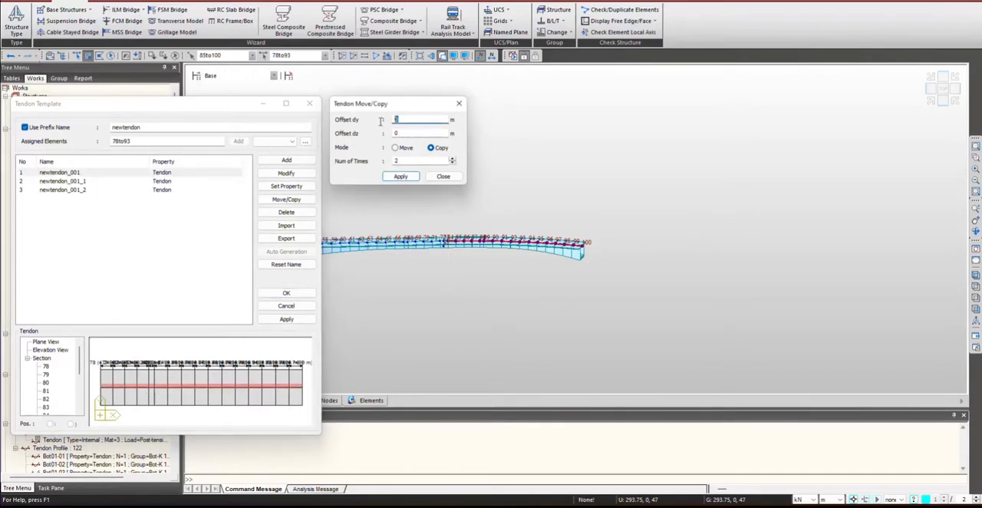
pyautogui.write('-0.5')
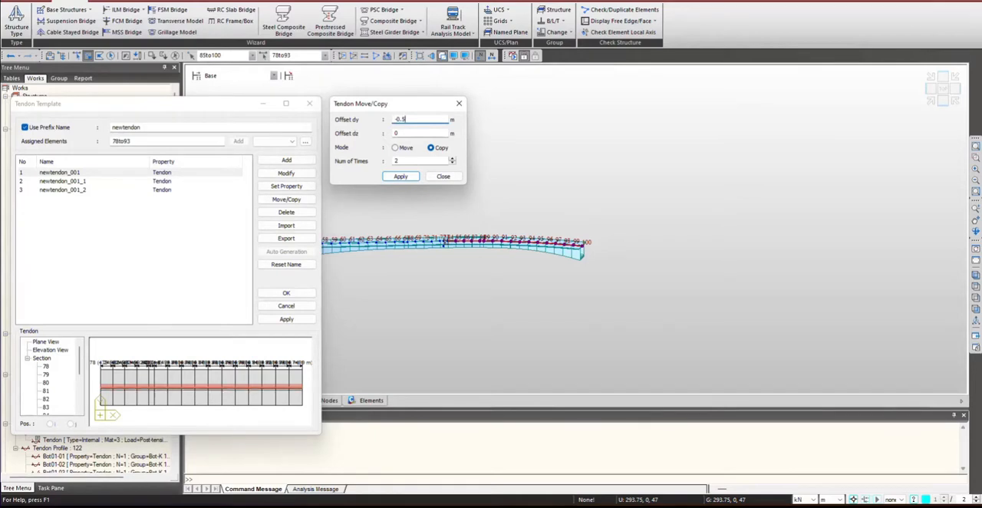
pyautogui.click(399, 176)
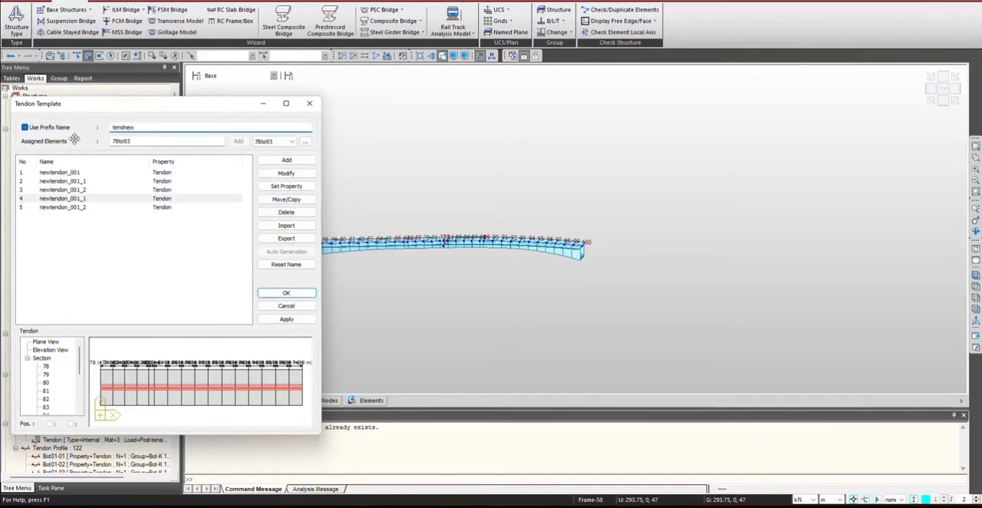
# Reset the tendon names with the new prefix and accept the template to generate tendons.
pyautogui.click(285, 264)
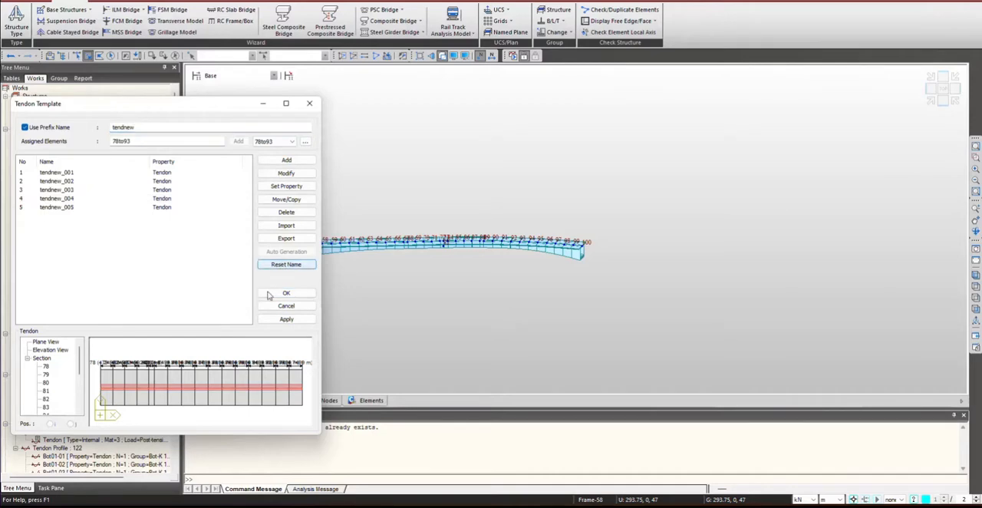
pyautogui.click(285, 293)
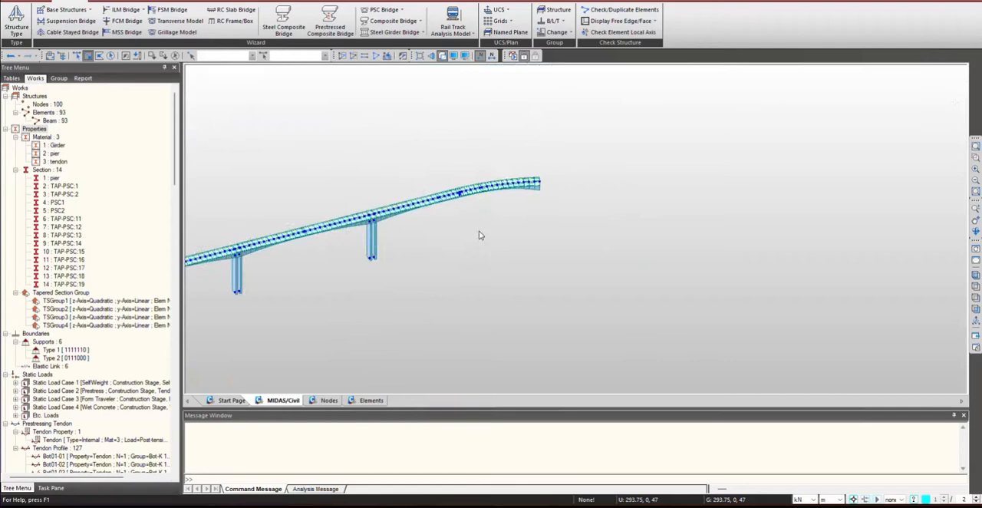
pyautogui.moveTo(479, 235); pyautogui.dragTo(458, 261)
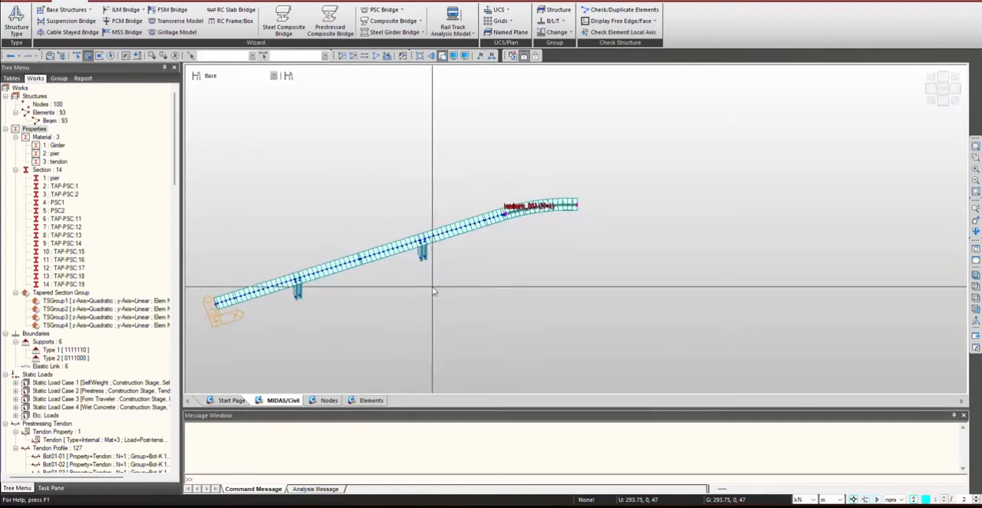
pyautogui.moveTo(432, 292); pyautogui.dragTo(433, 266)
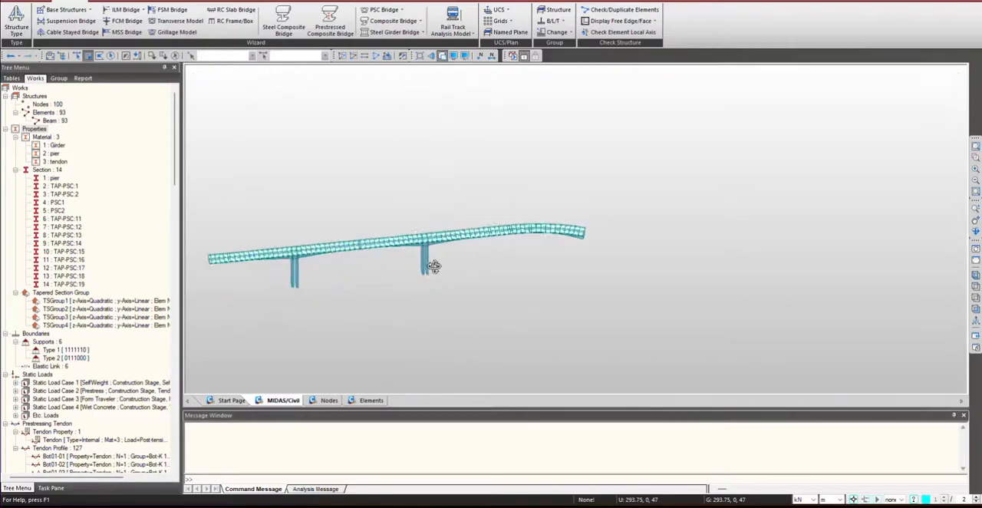